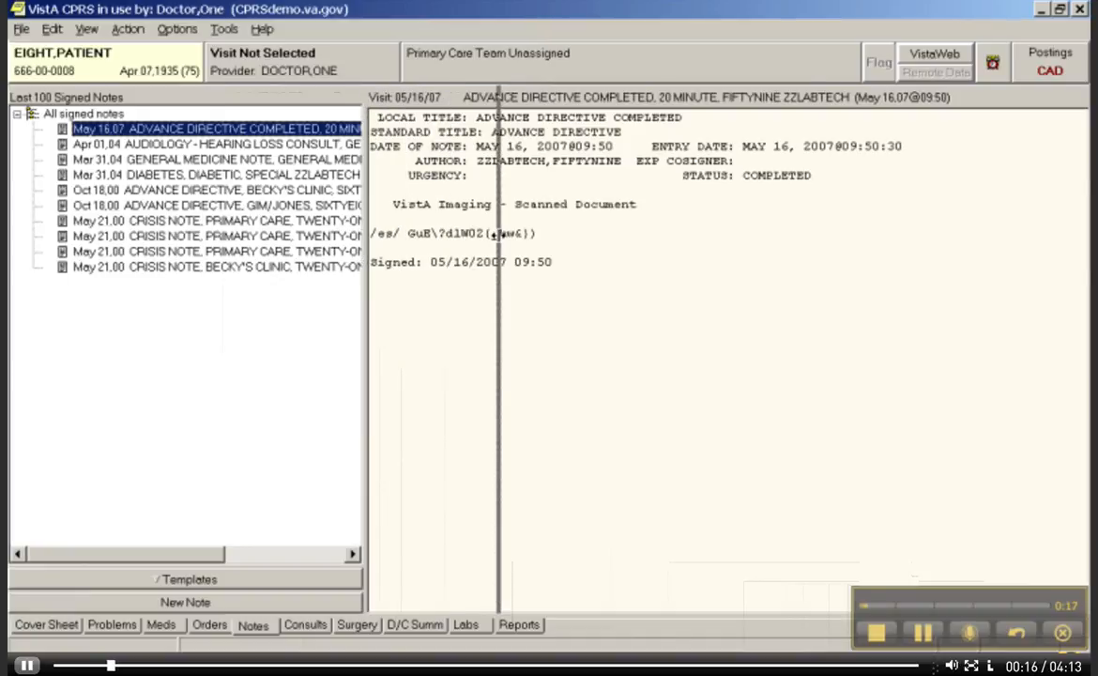
Widen the note text pane and read the Oct 18,00 advance directive, May 21,00 crisis and Apr 01,04 audiology notes
left_click_drag(368, 328, 498, 329)
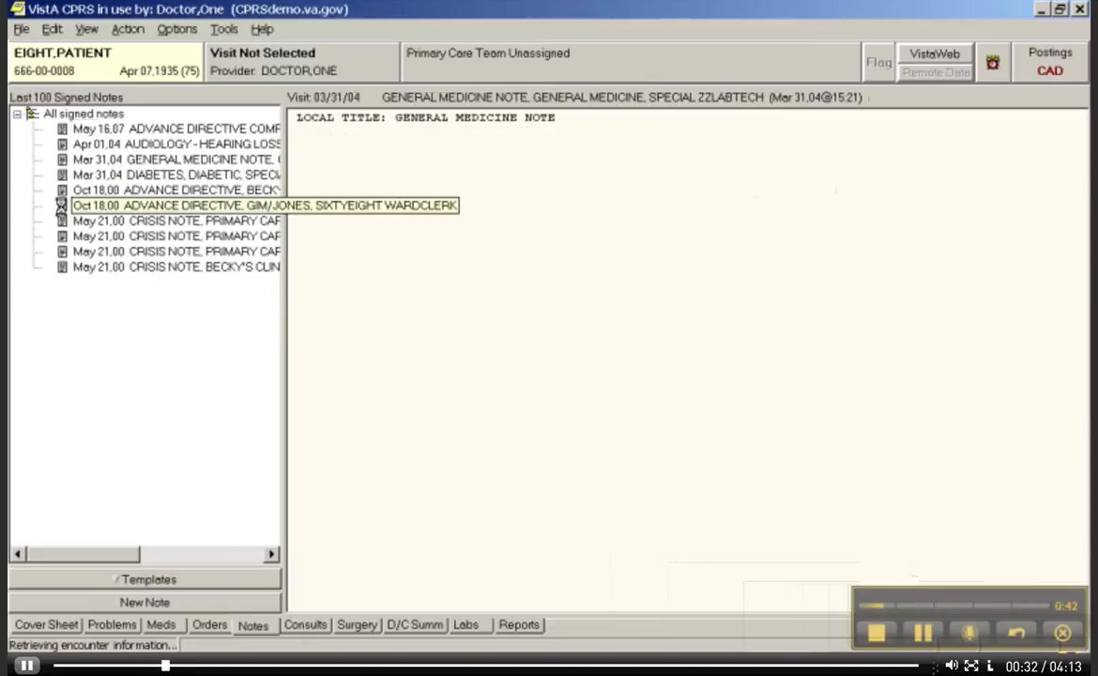
left_click(176, 205)
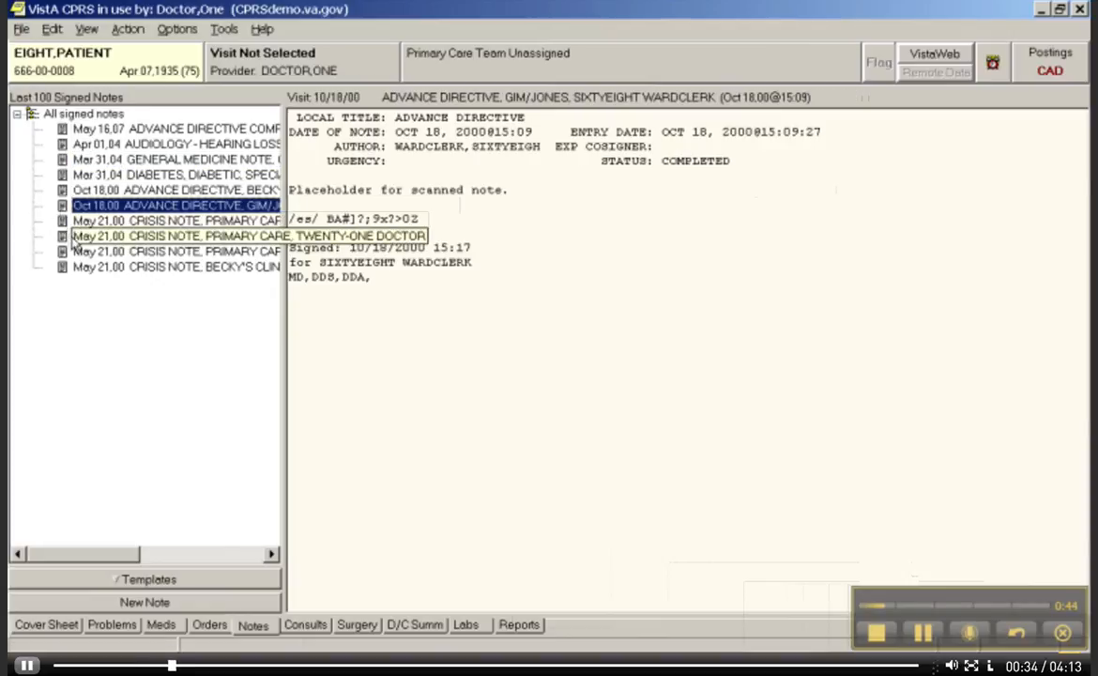
left_click(249, 236)
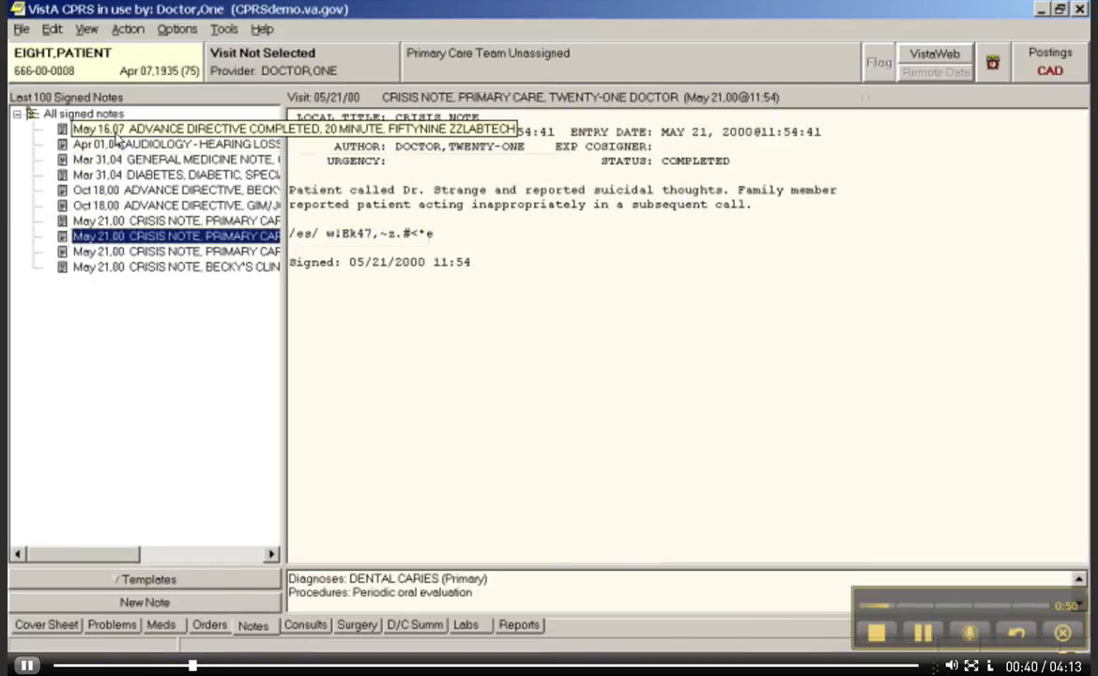
left_click(175, 144)
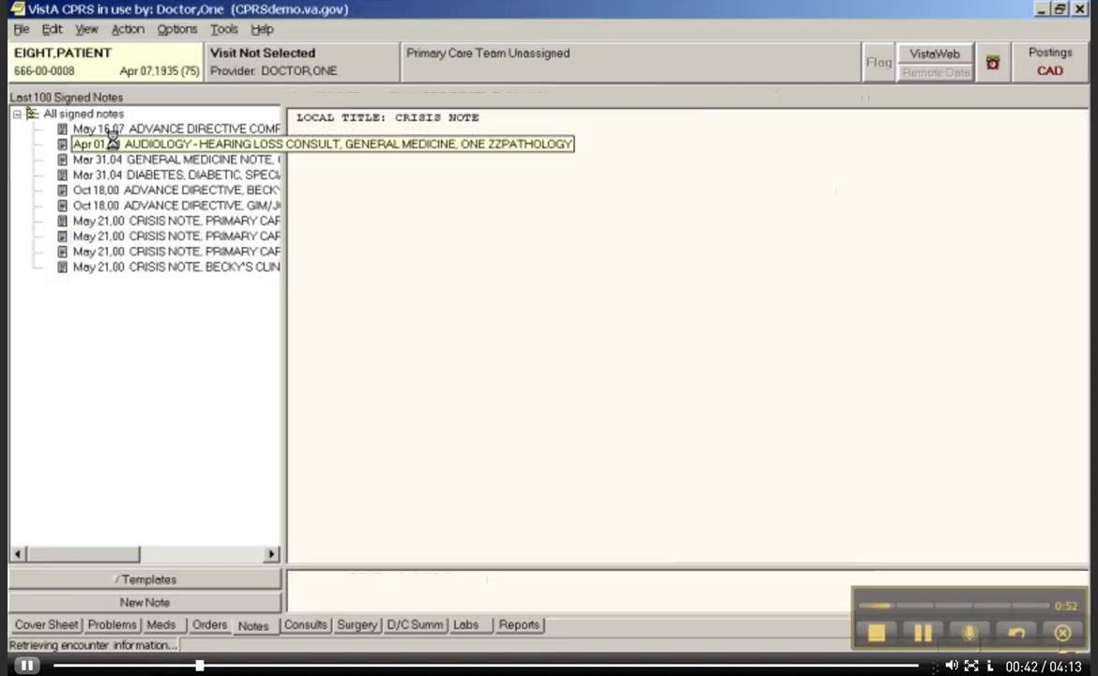
left_click(175, 143)
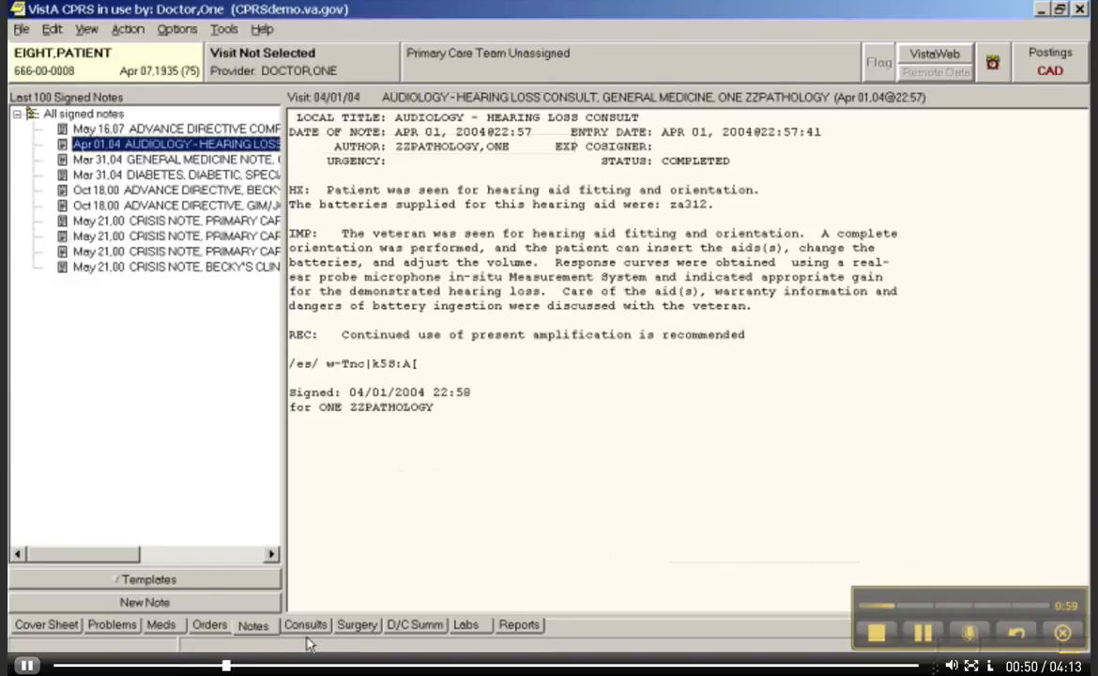
Review the hematology, cardiology and audiology outpatient consults on the Consults tab
left_click(305, 624)
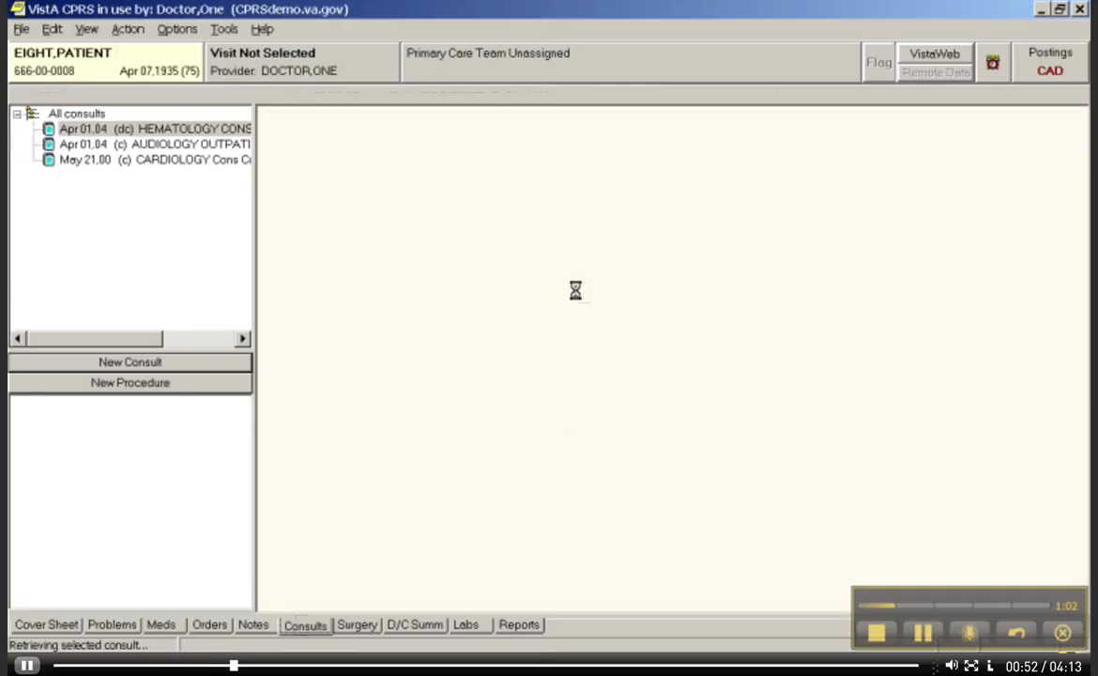
left_click(155, 129)
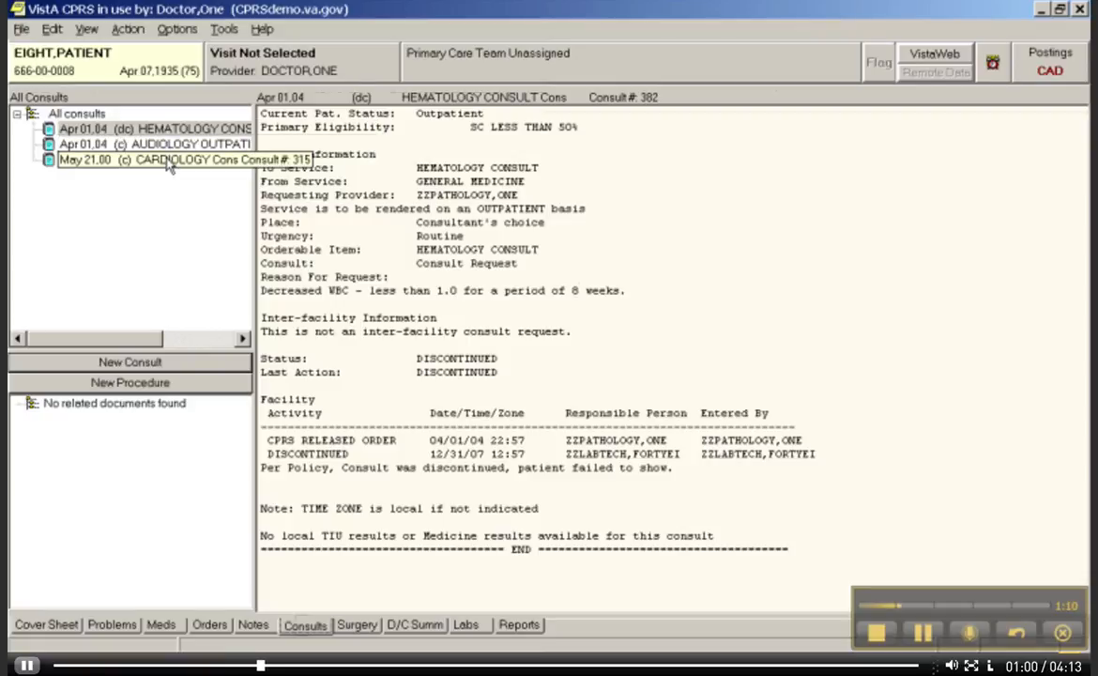
left_click(183, 158)
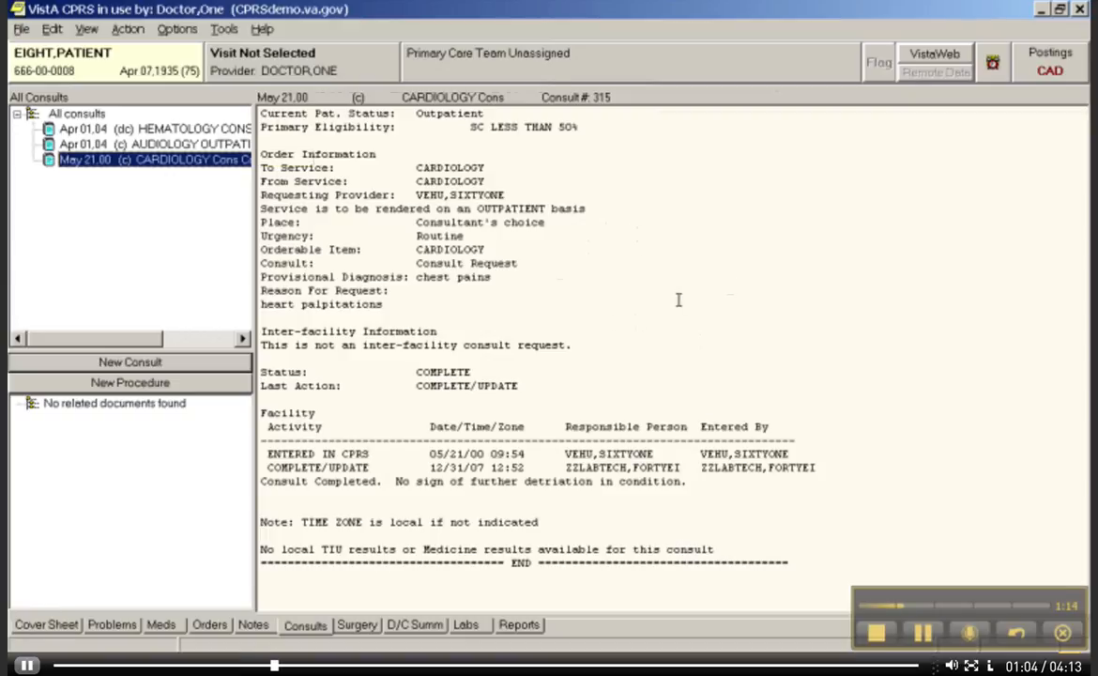
mouse_move(341, 145)
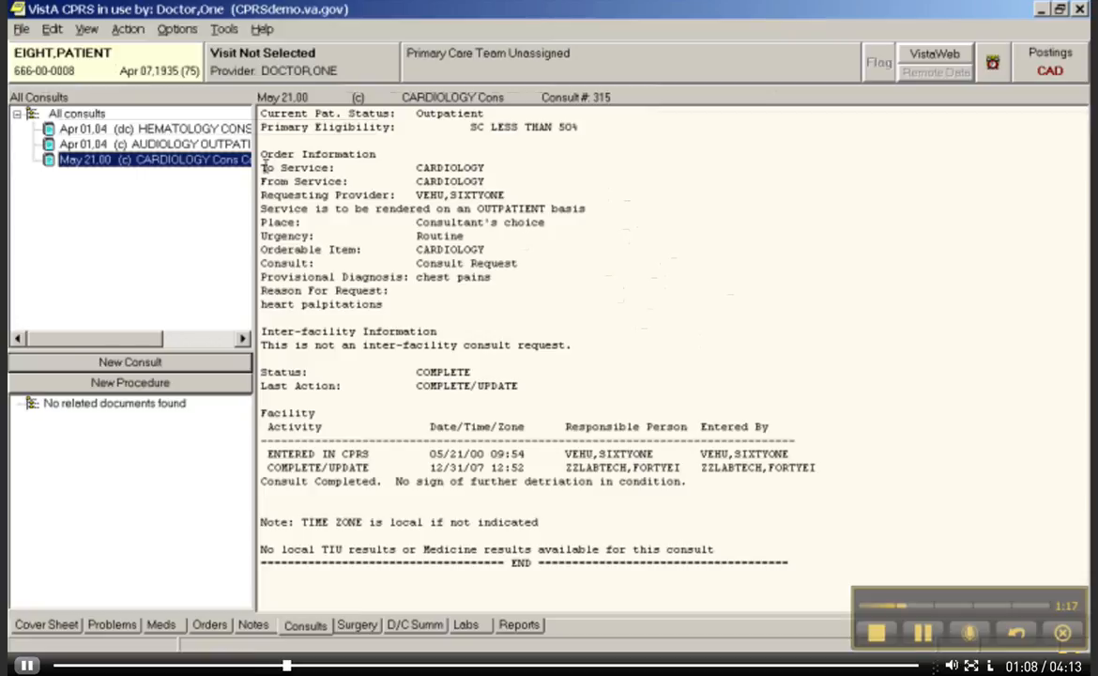
left_click(155, 143)
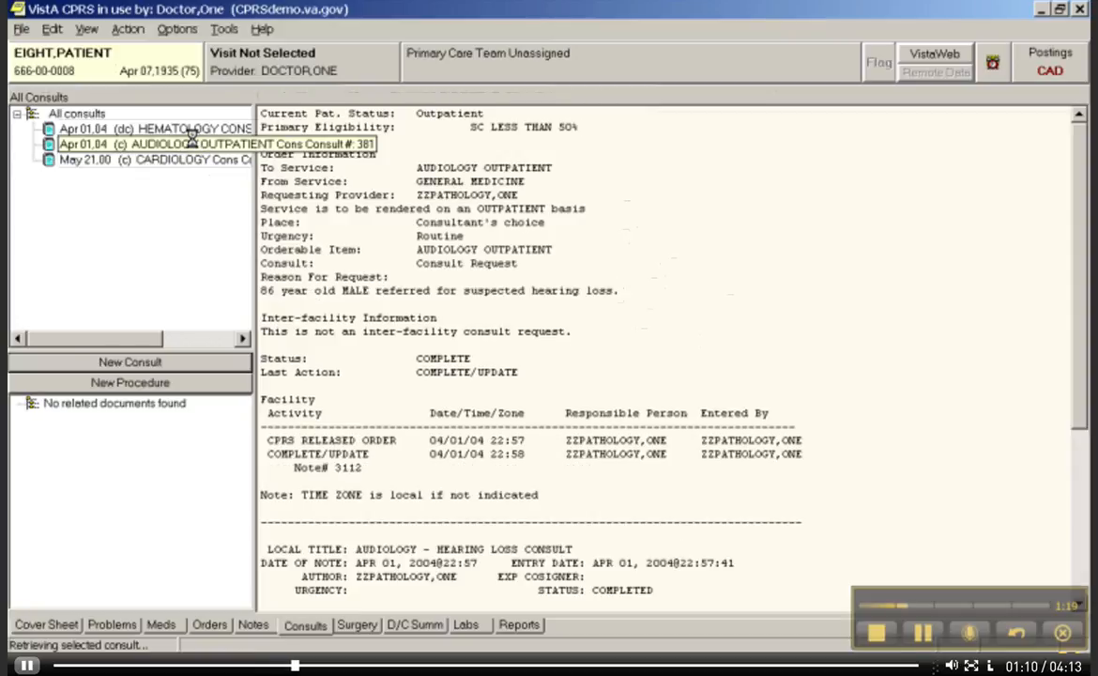
left_click(188, 144)
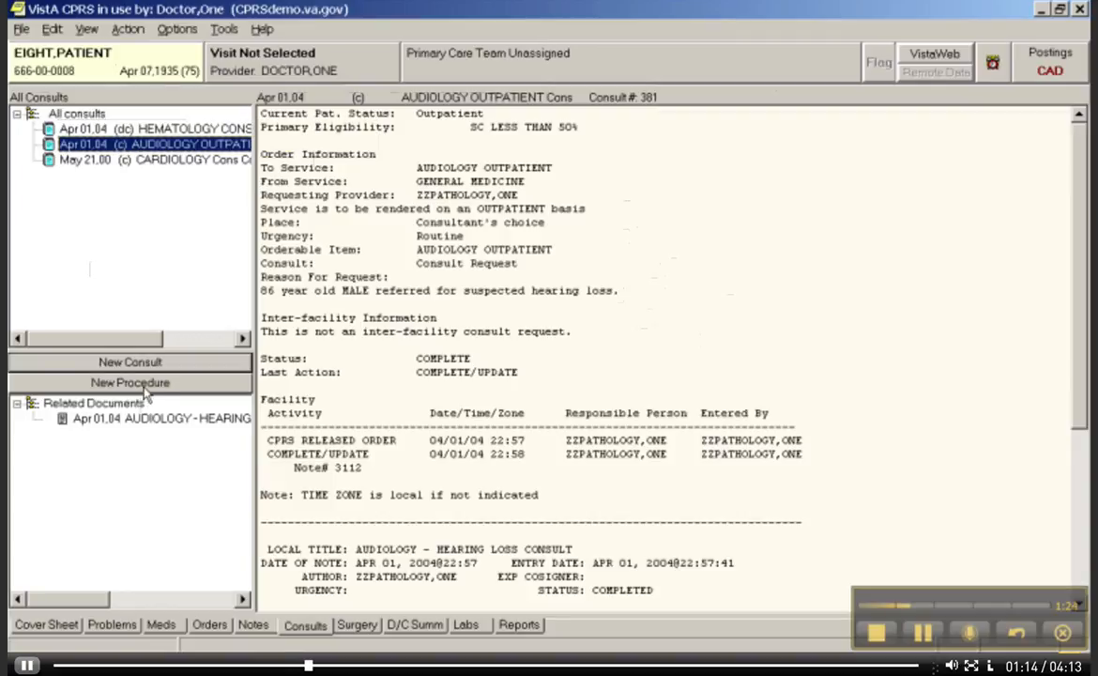
mouse_move(130, 362)
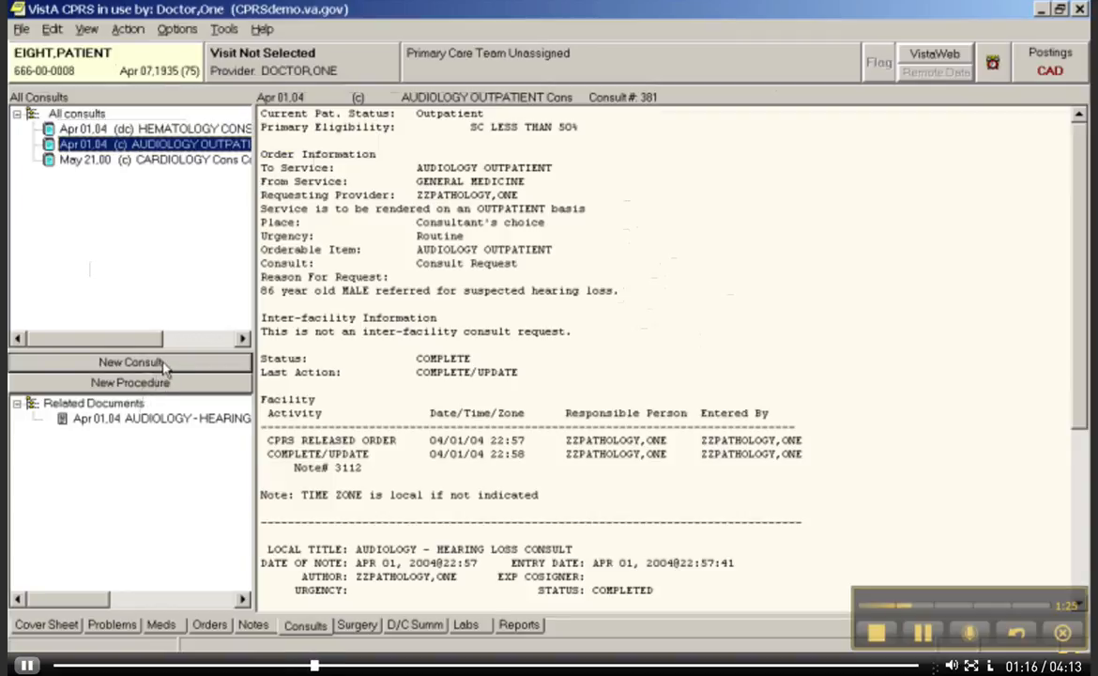
mouse_move(350, 504)
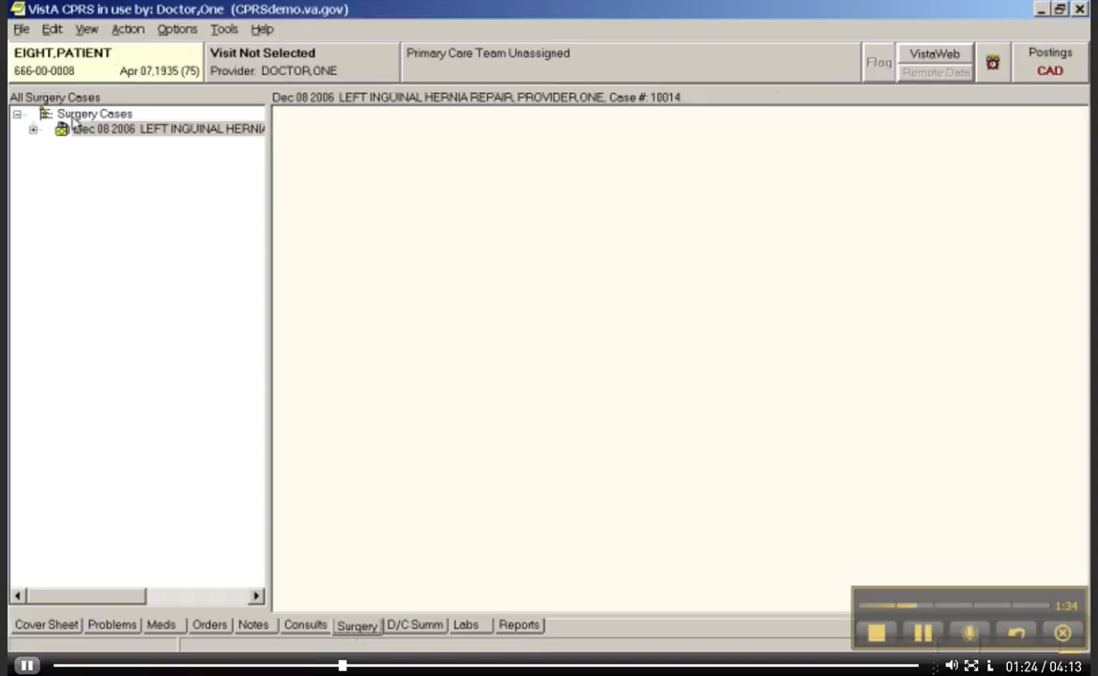
Expand the Dec 08 2006 left inguinal hernia repair case and view its operation report
left_click(164, 129)
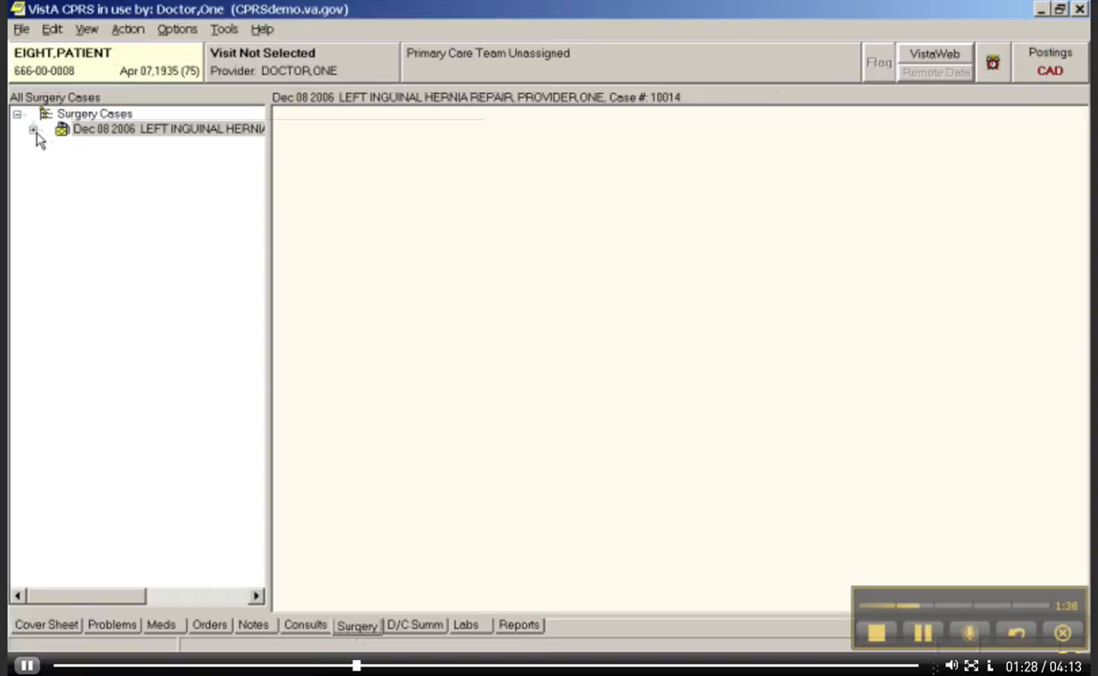
left_click(33, 129)
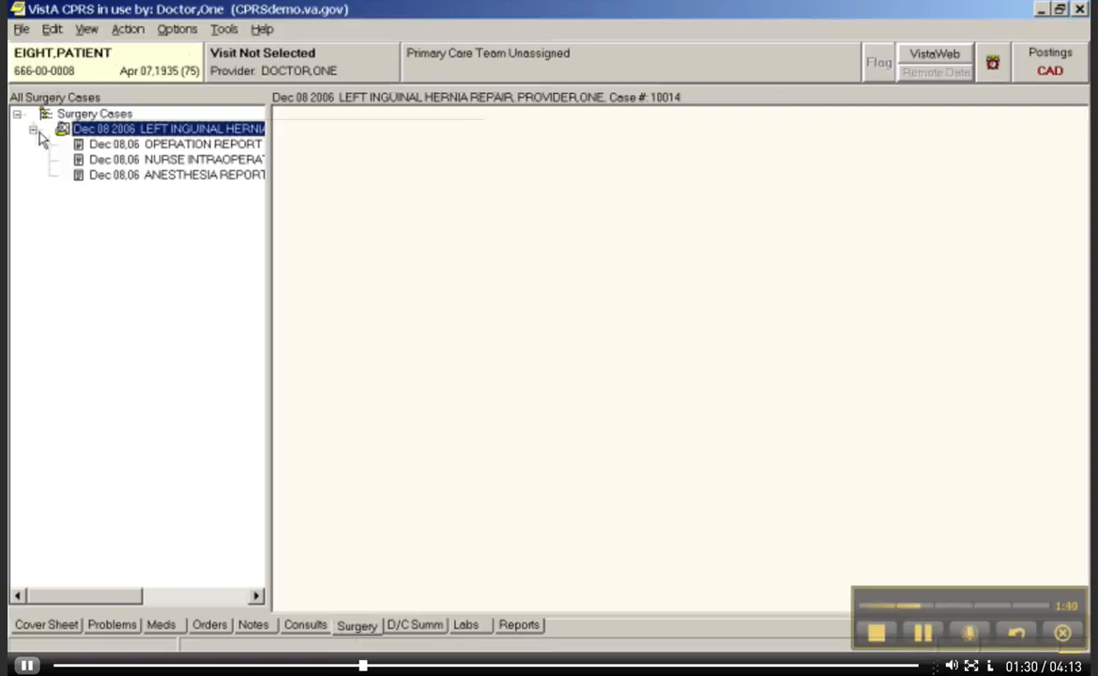
left_click(33, 128)
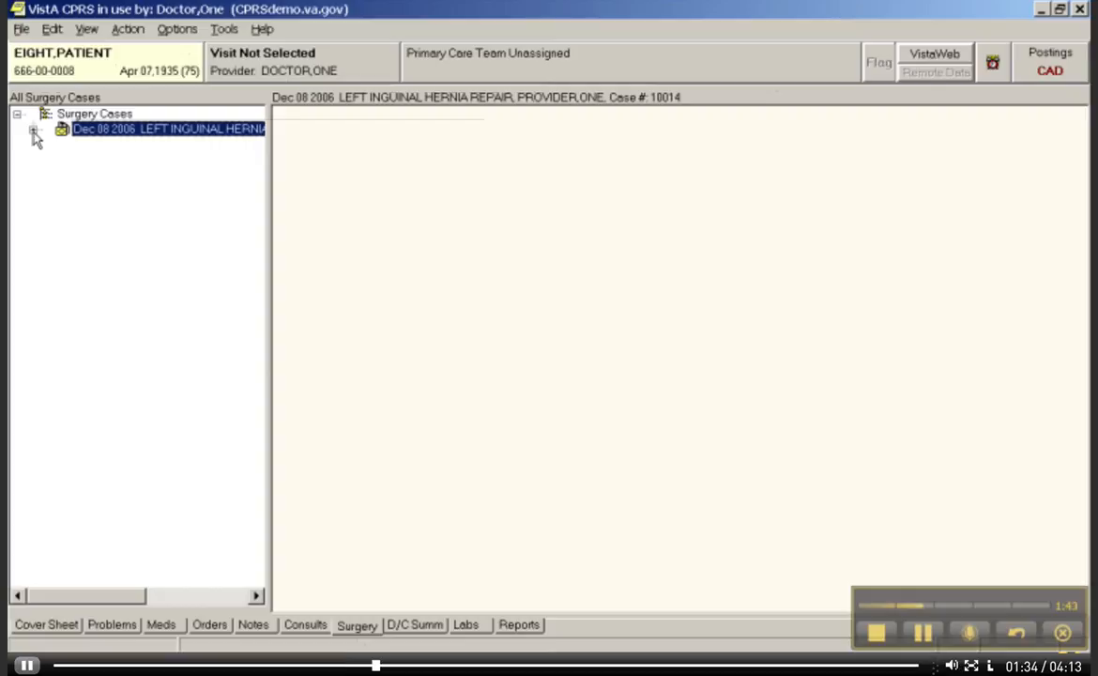
left_click(35, 129)
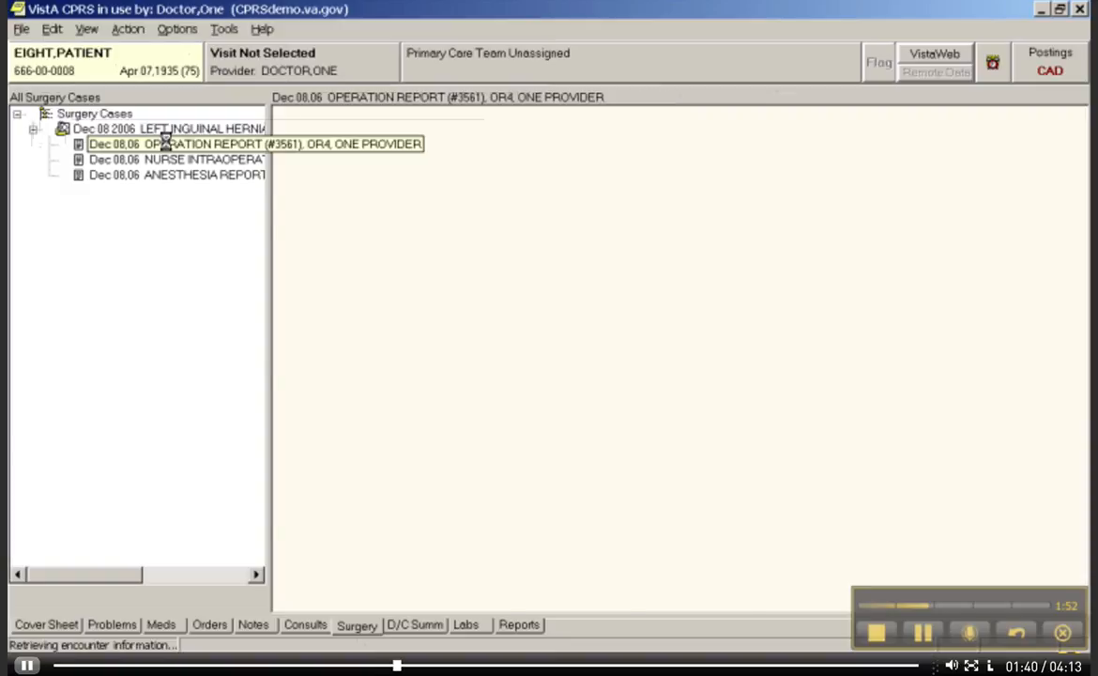
left_click(173, 143)
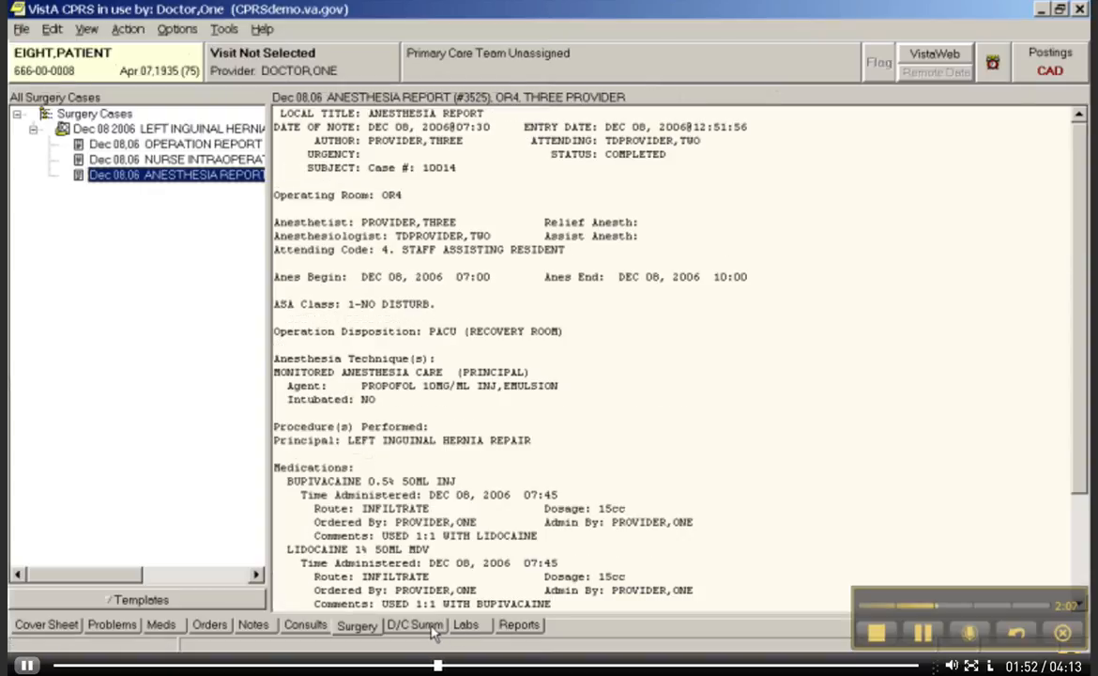
Read through the first Mar 25,04 discharge summary on the D/C Summ tab
left_click(414, 624)
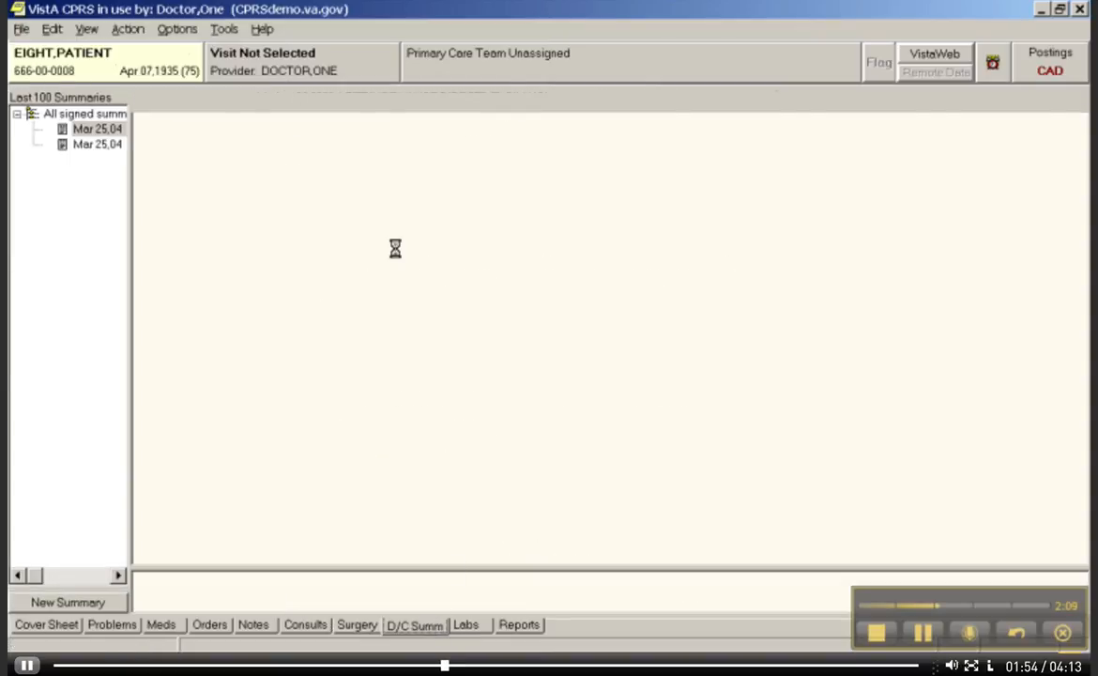
left_click(98, 129)
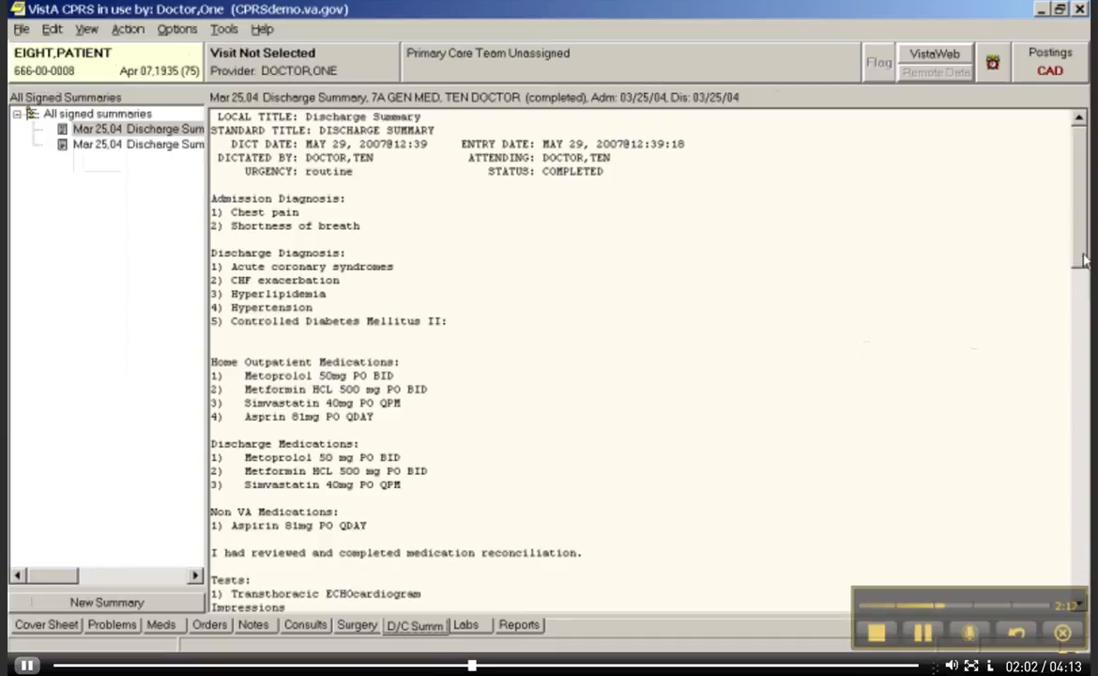
scroll("down", 3)
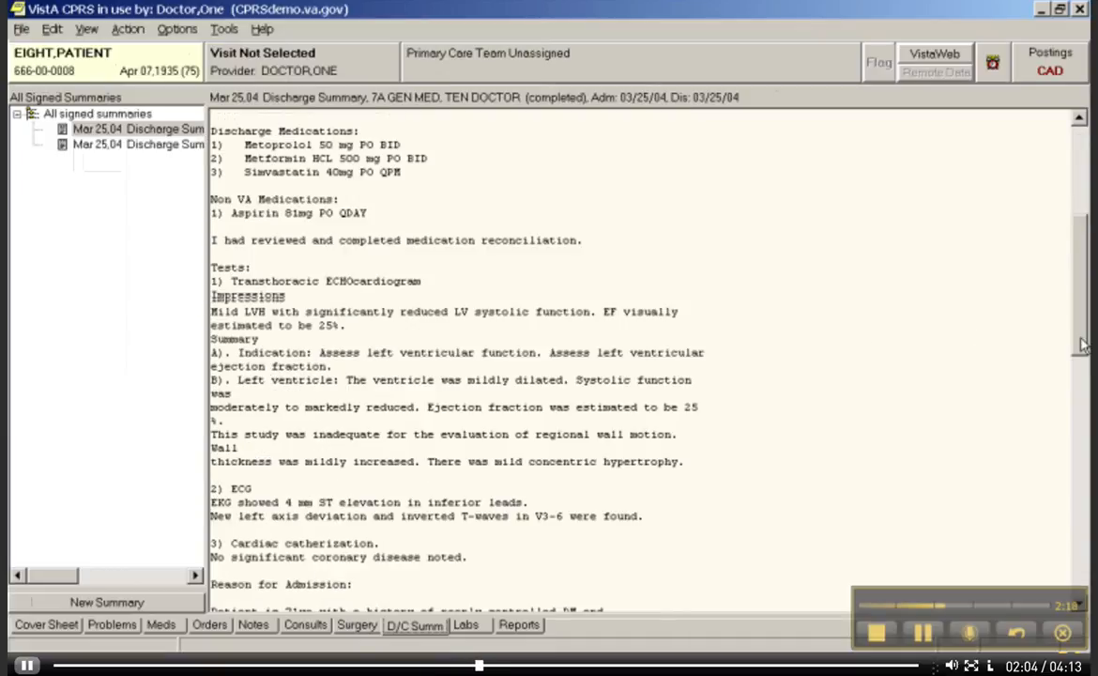
scroll("down", 3)
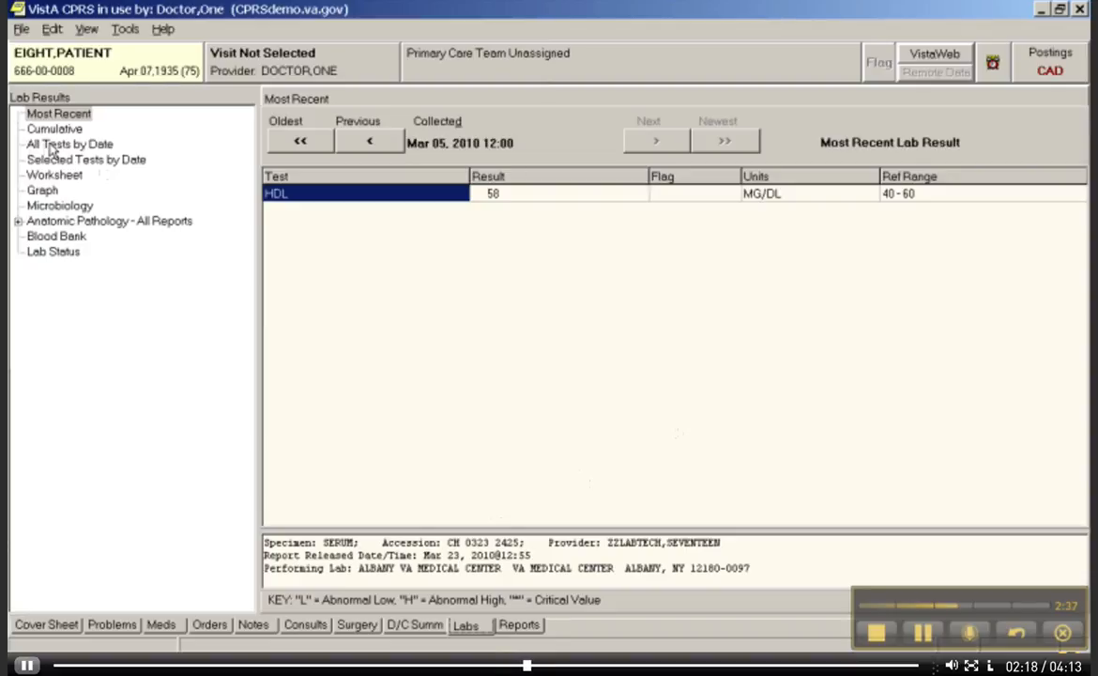
List all lab tests by date and adjust the date range from today back to six months
left_click(70, 144)
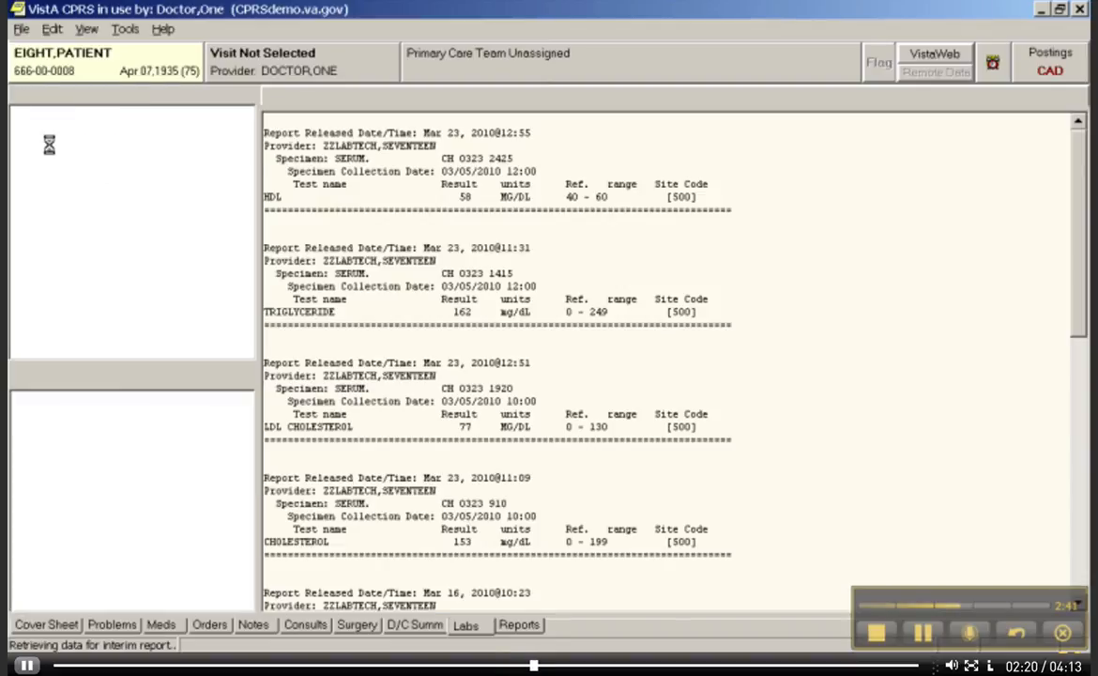
left_click(68, 144)
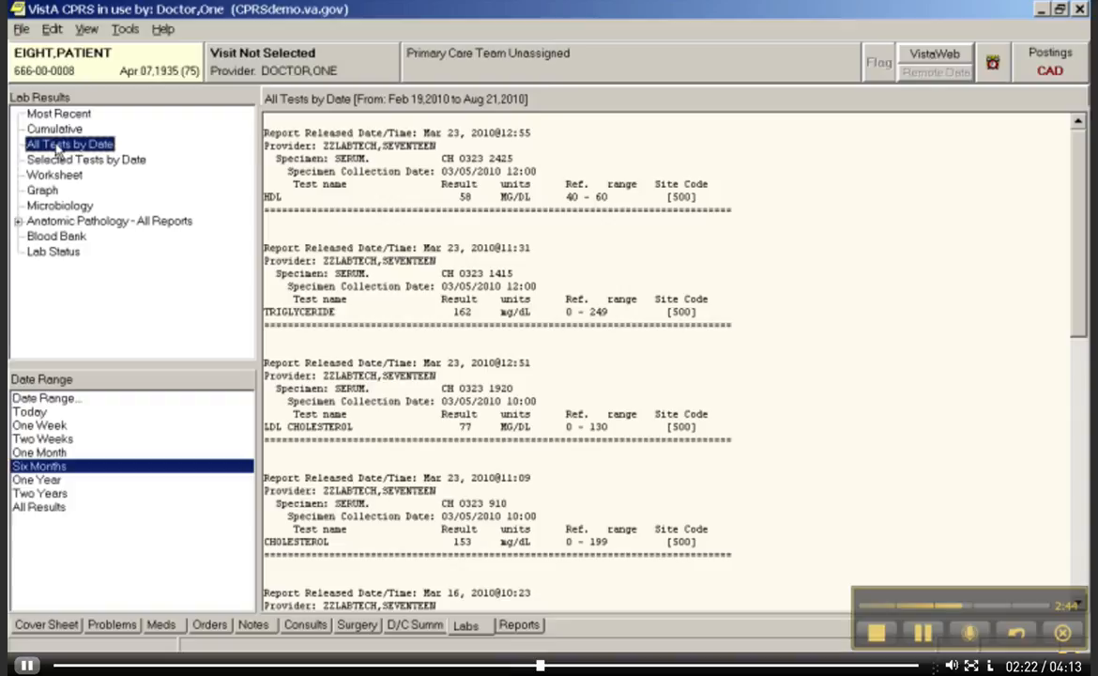
mouse_move(65, 387)
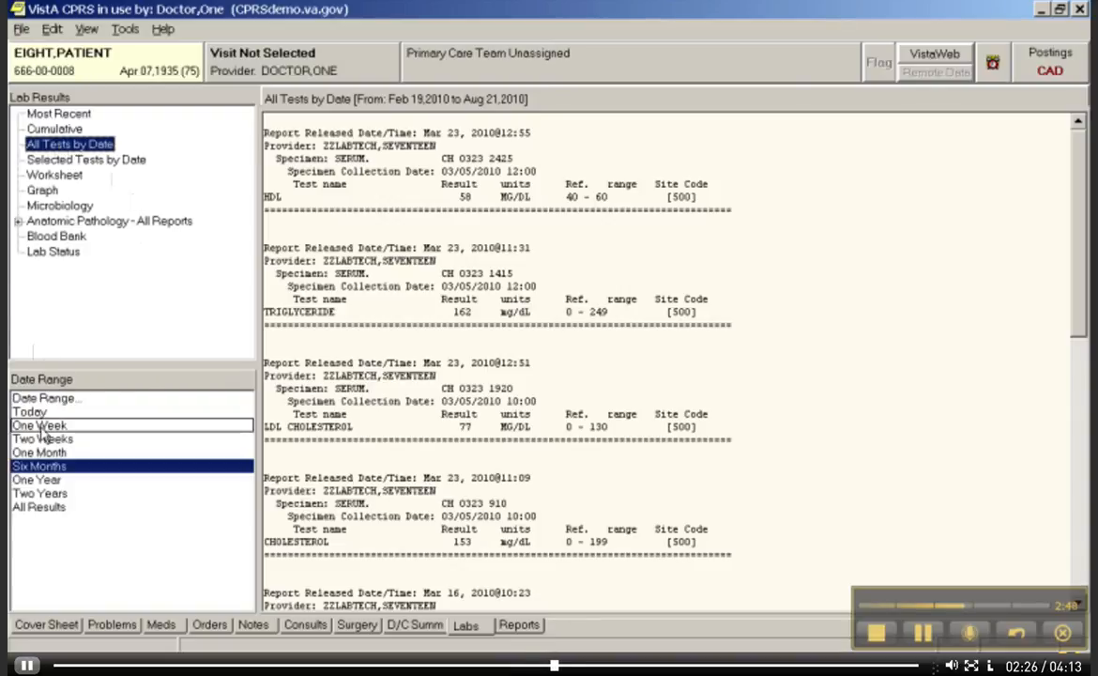
mouse_move(43, 439)
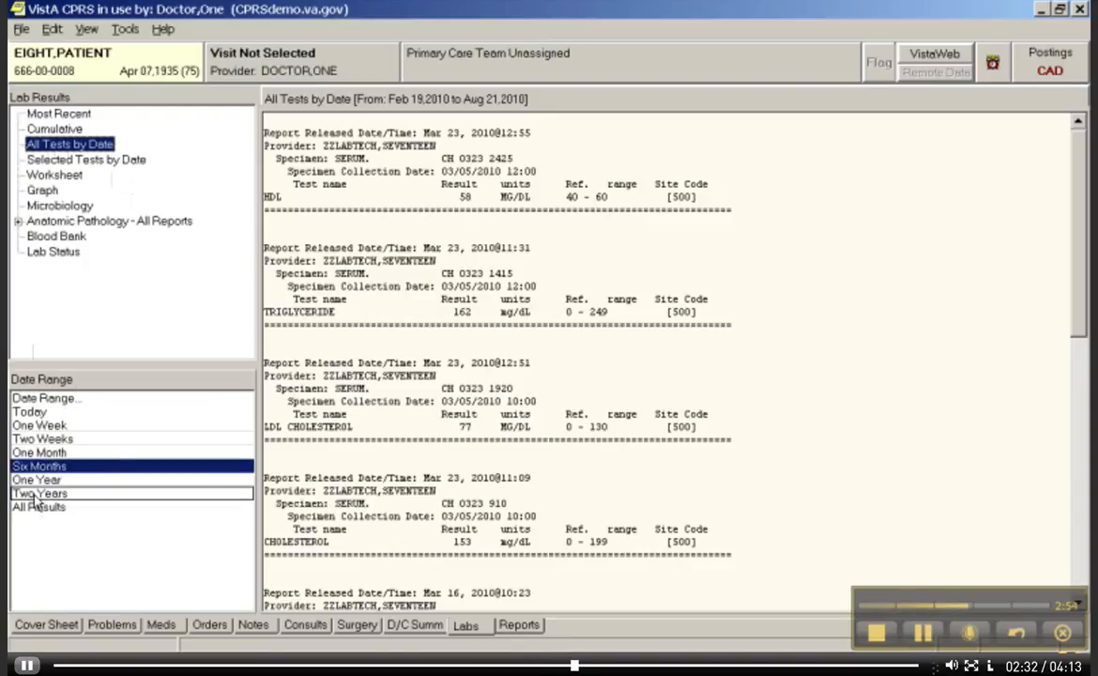
left_click(29, 411)
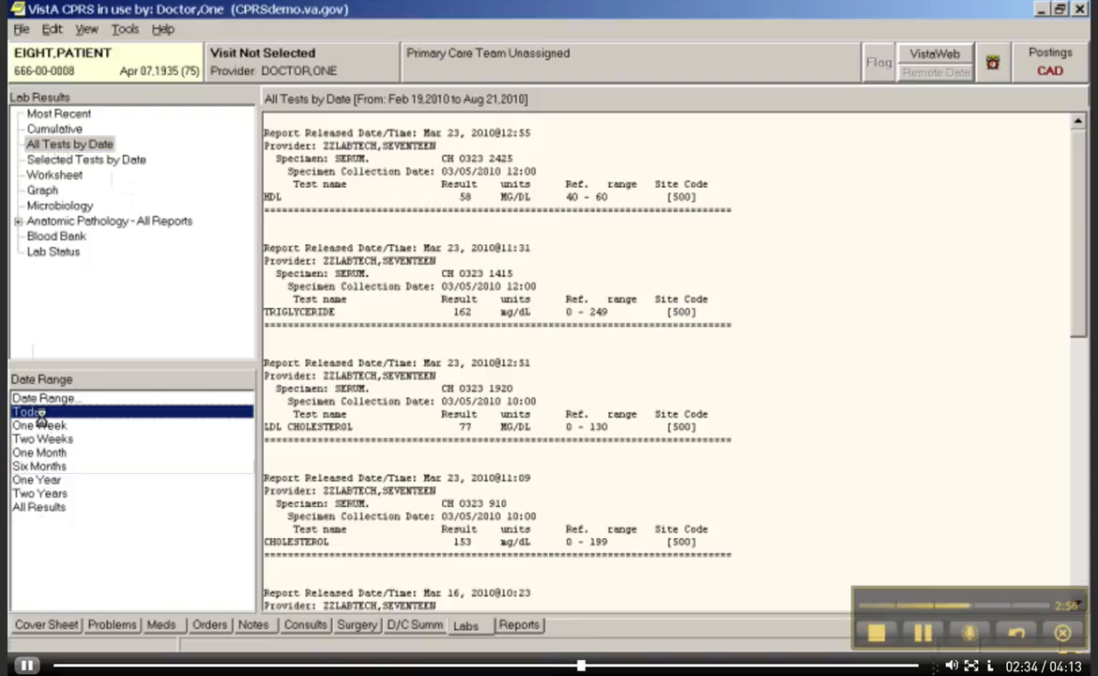
left_click(40, 425)
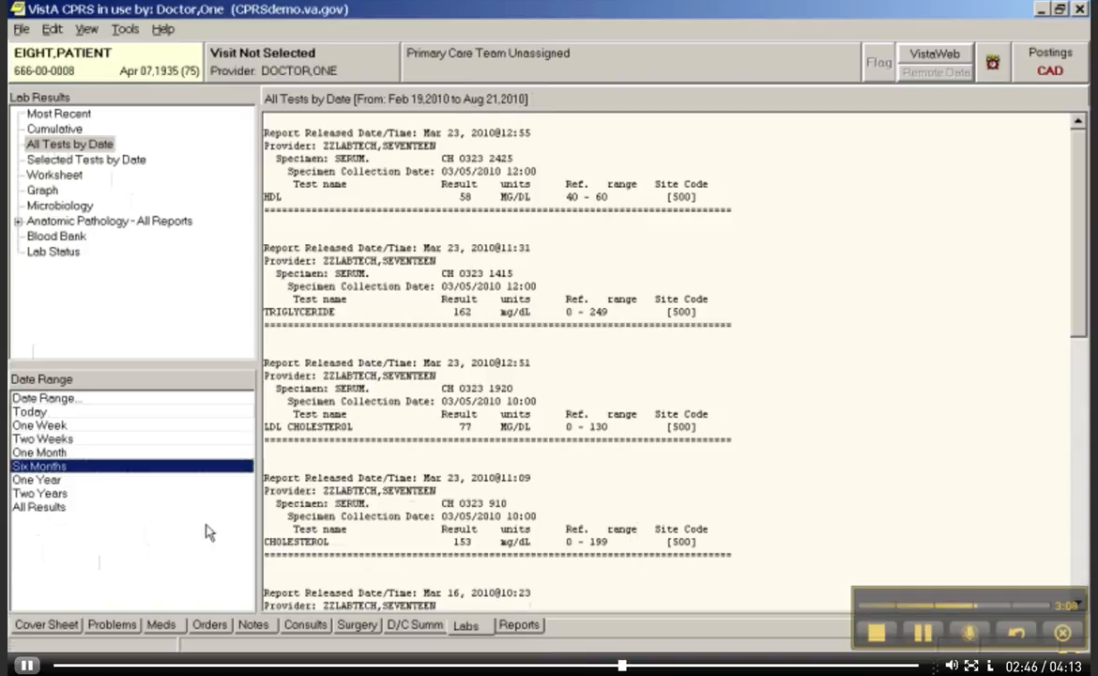
mouse_move(960, 415)
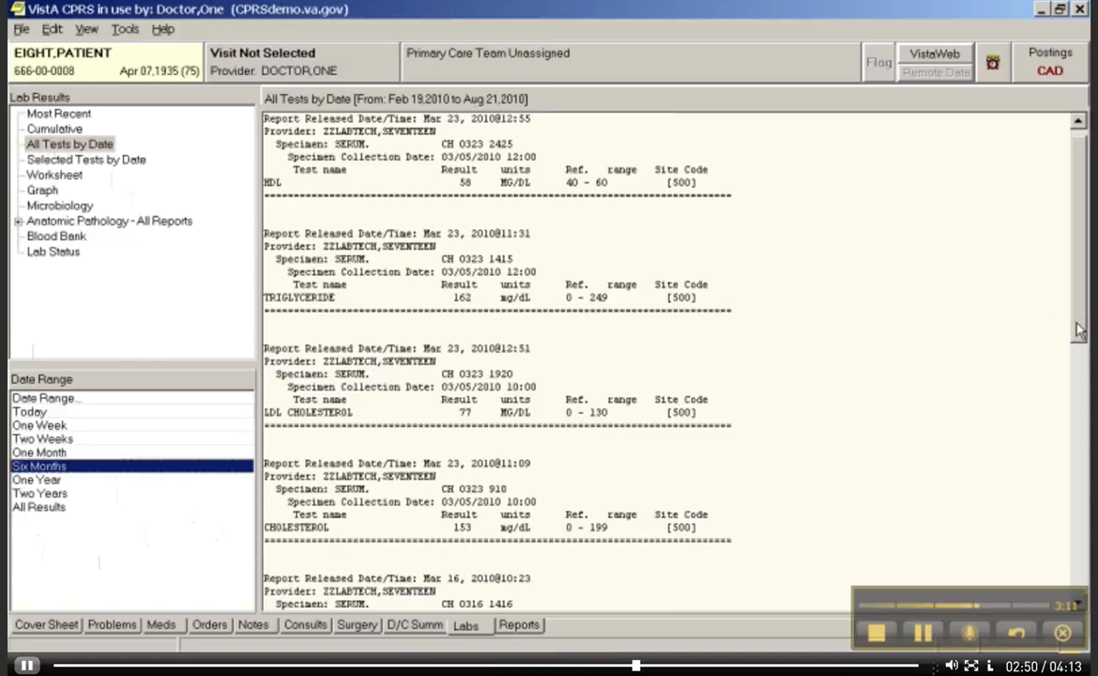
Scroll through the lab results and move to the patient's Reports tab
scroll("down", 3)
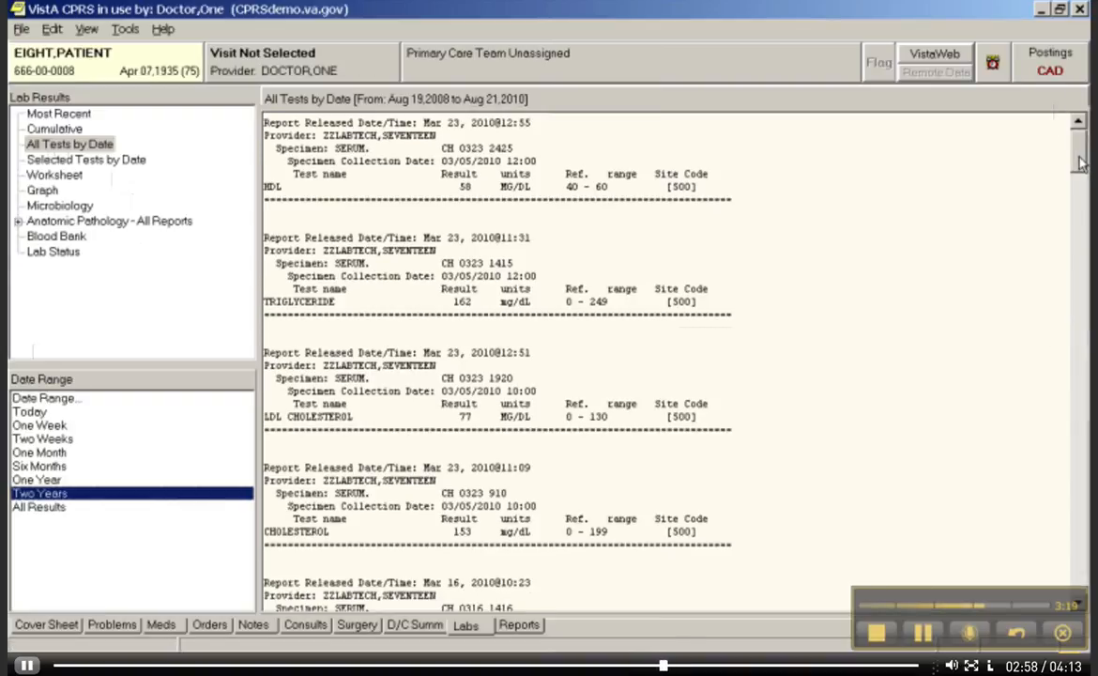
scroll("down", 3)
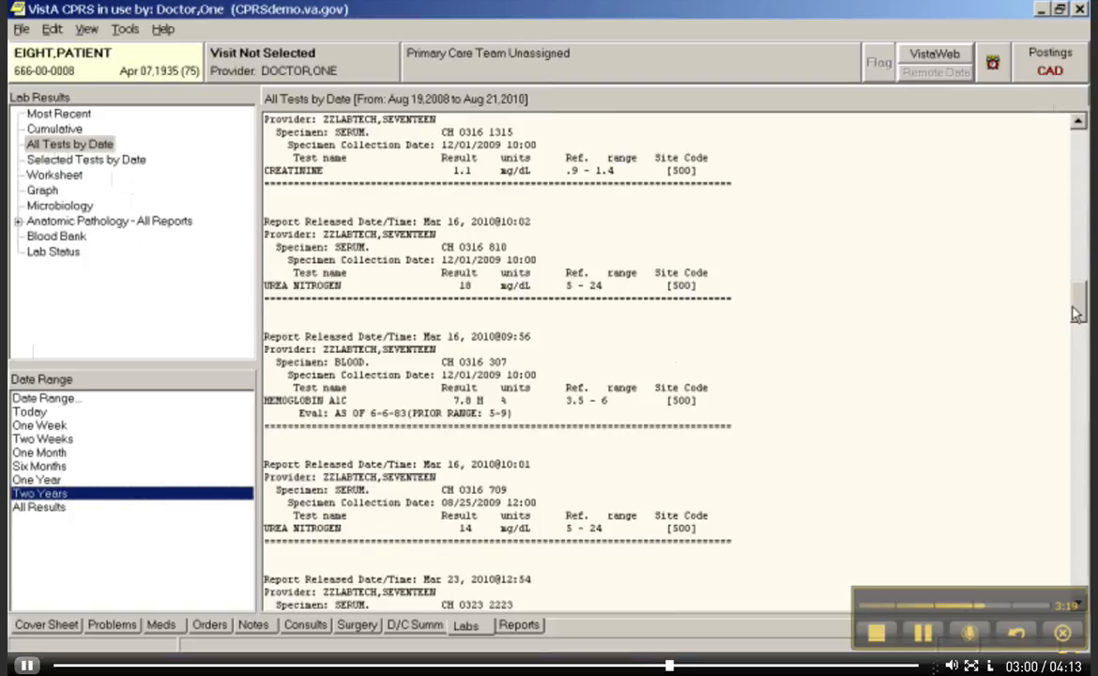
scroll("down", 3)
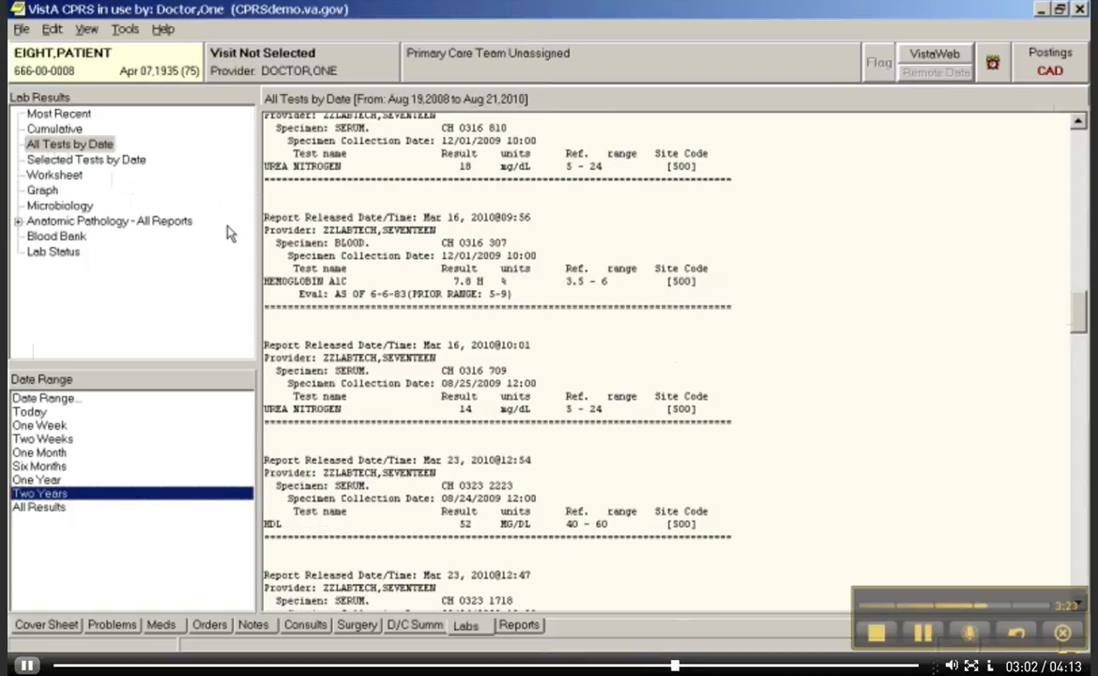
left_click(519, 624)
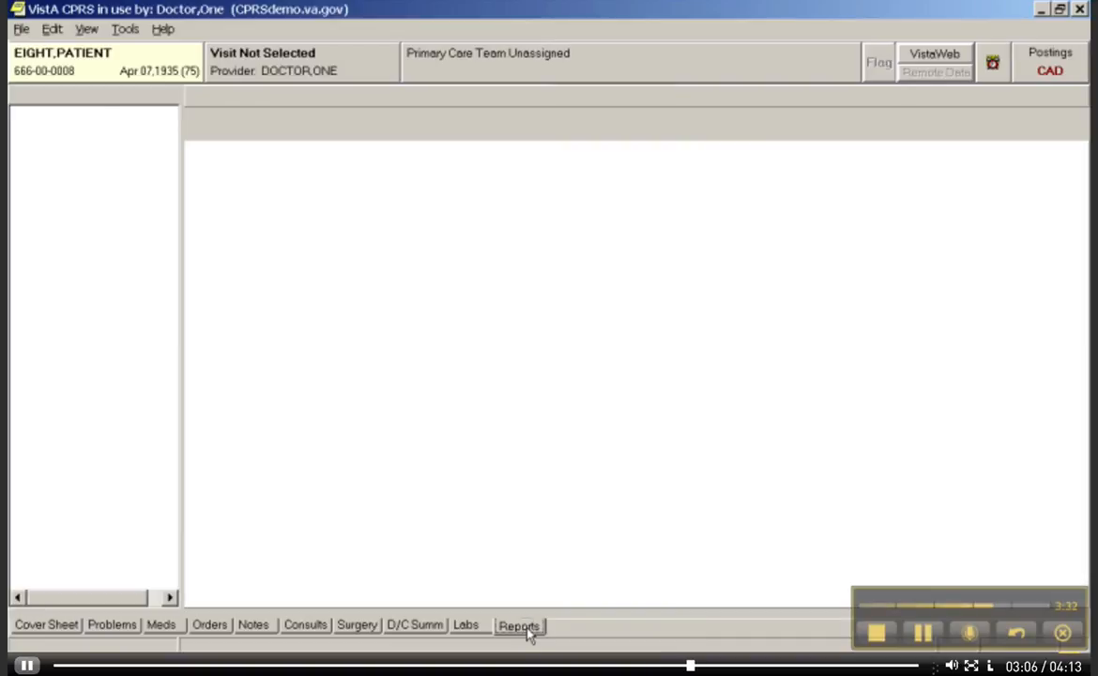
left_click(519, 624)
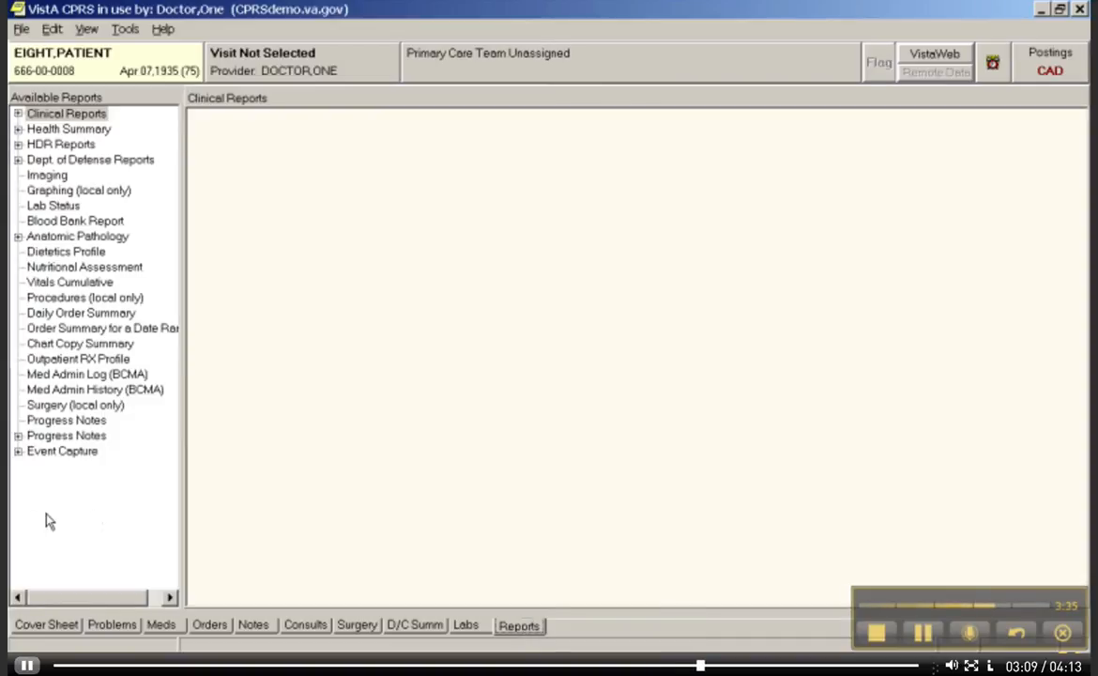
mouse_move(66, 496)
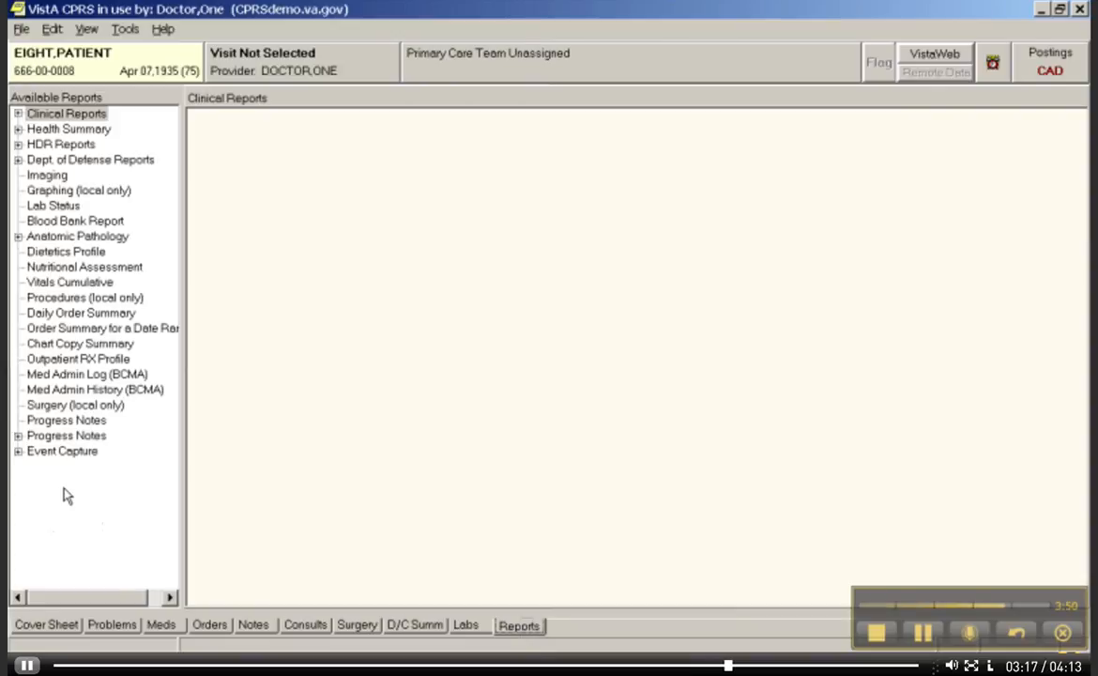
mouse_move(158, 122)
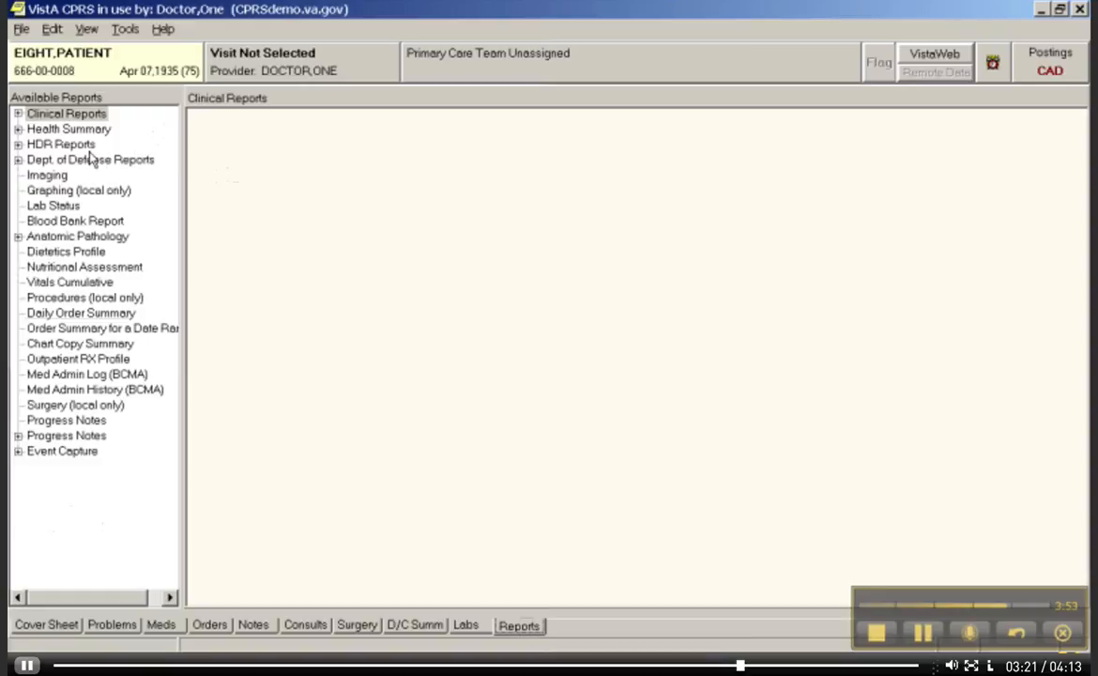
mouse_move(151, 190)
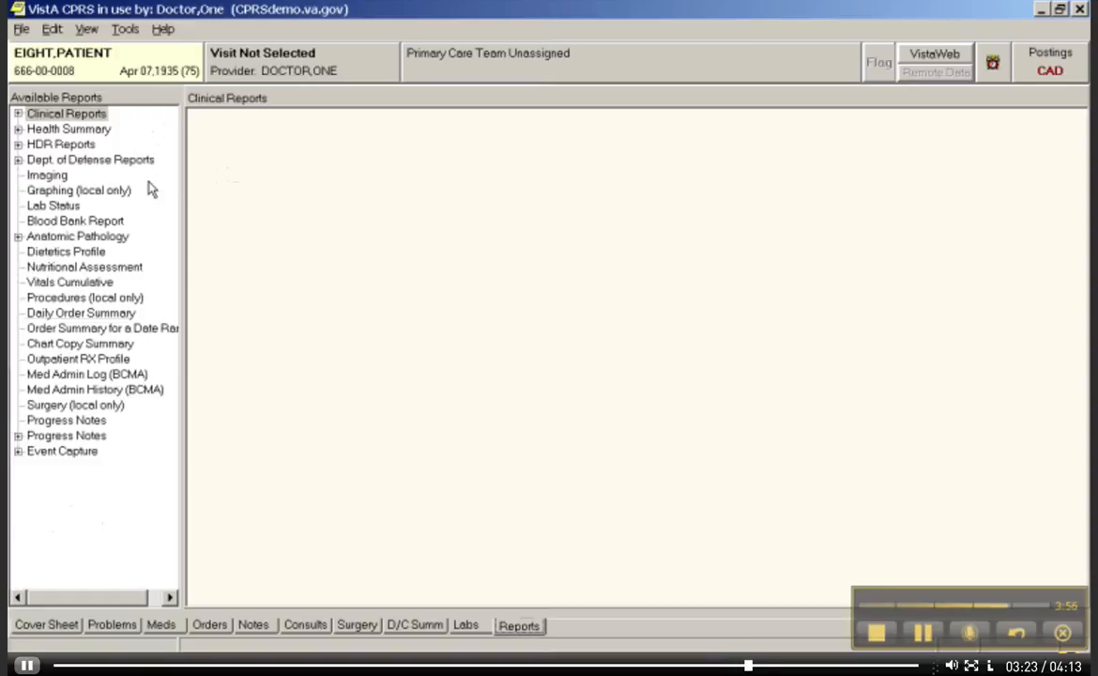
mouse_move(160, 129)
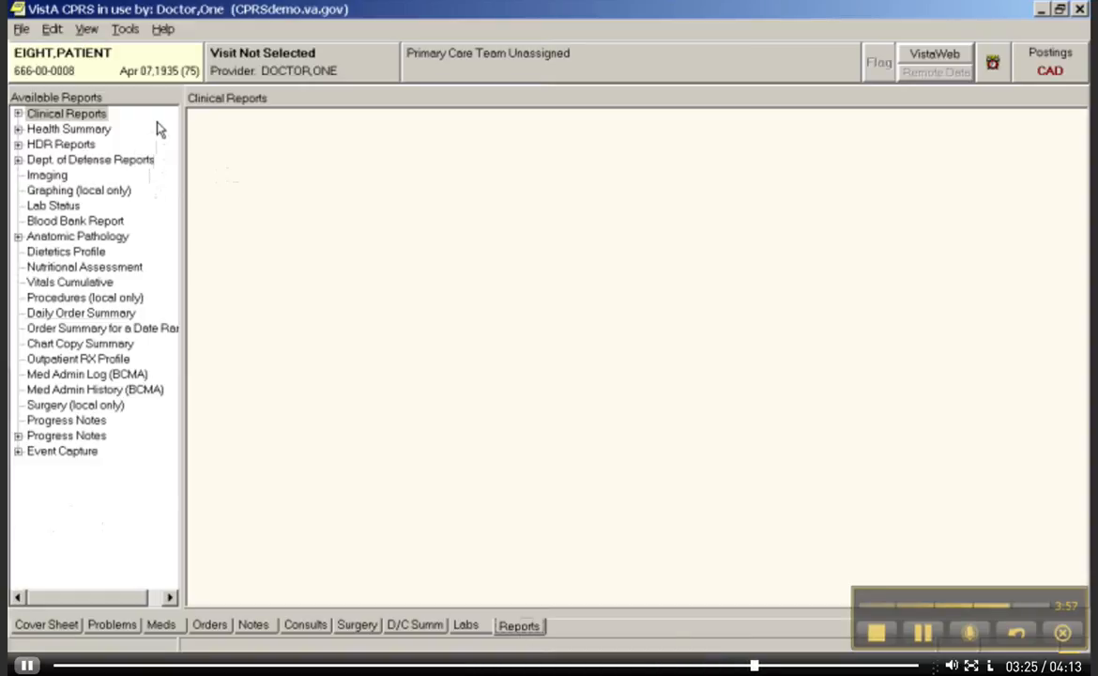
mouse_move(157, 103)
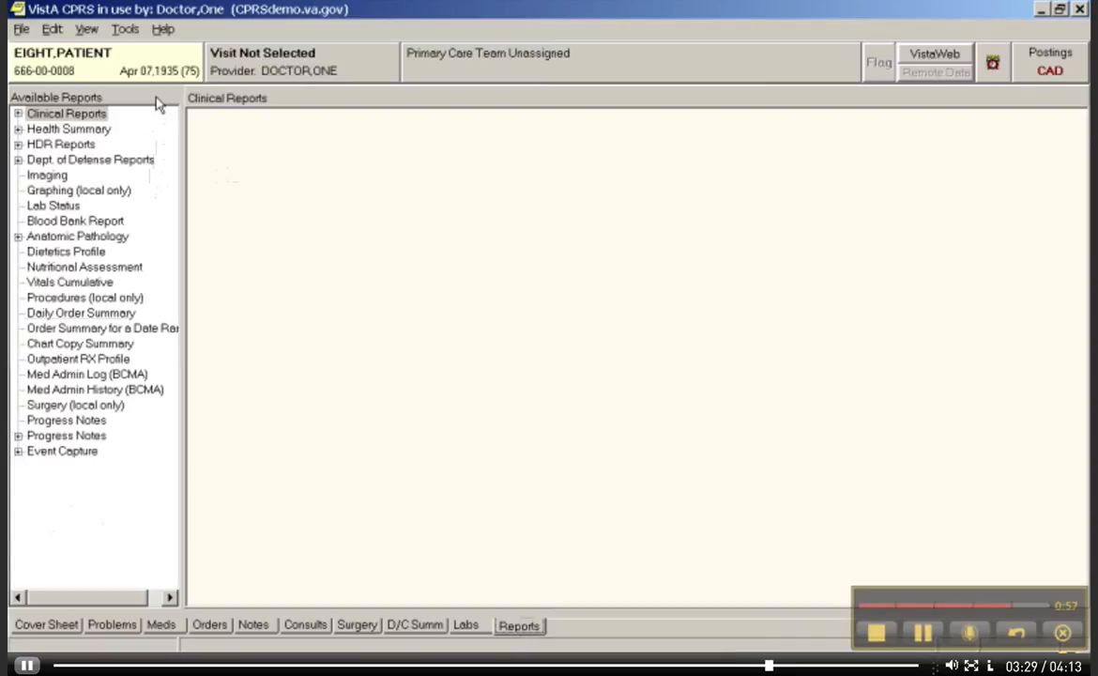
mouse_move(255, 214)
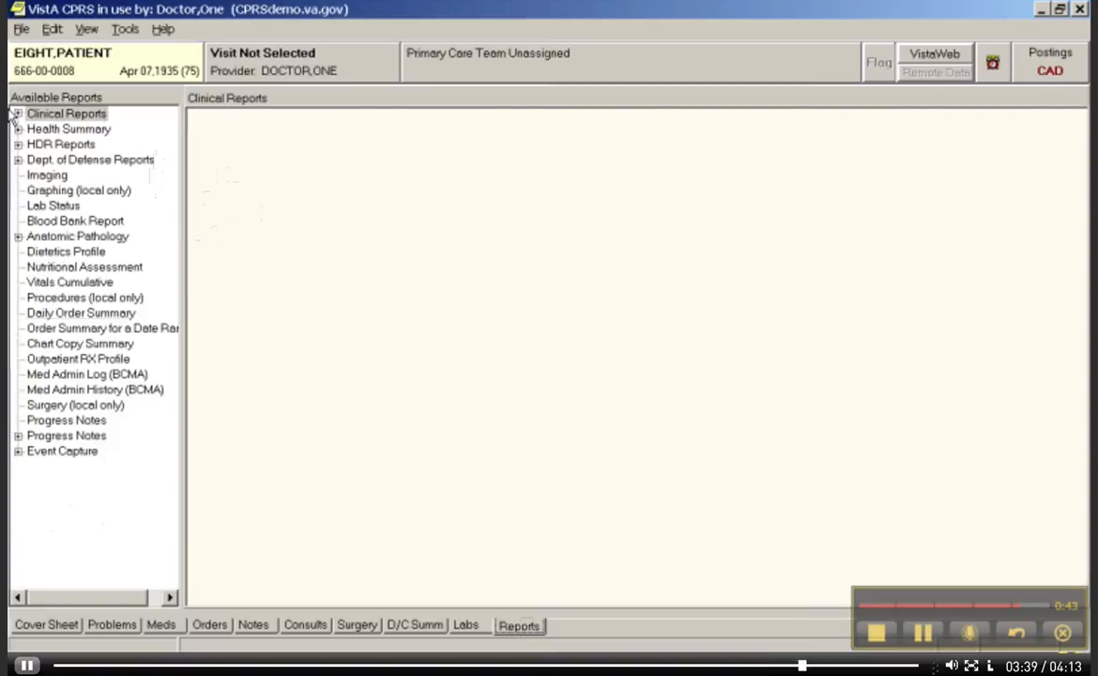
View the Vital Signs clinical report over widening date ranges, then expand the Health Summary report types
left_click(18, 113)
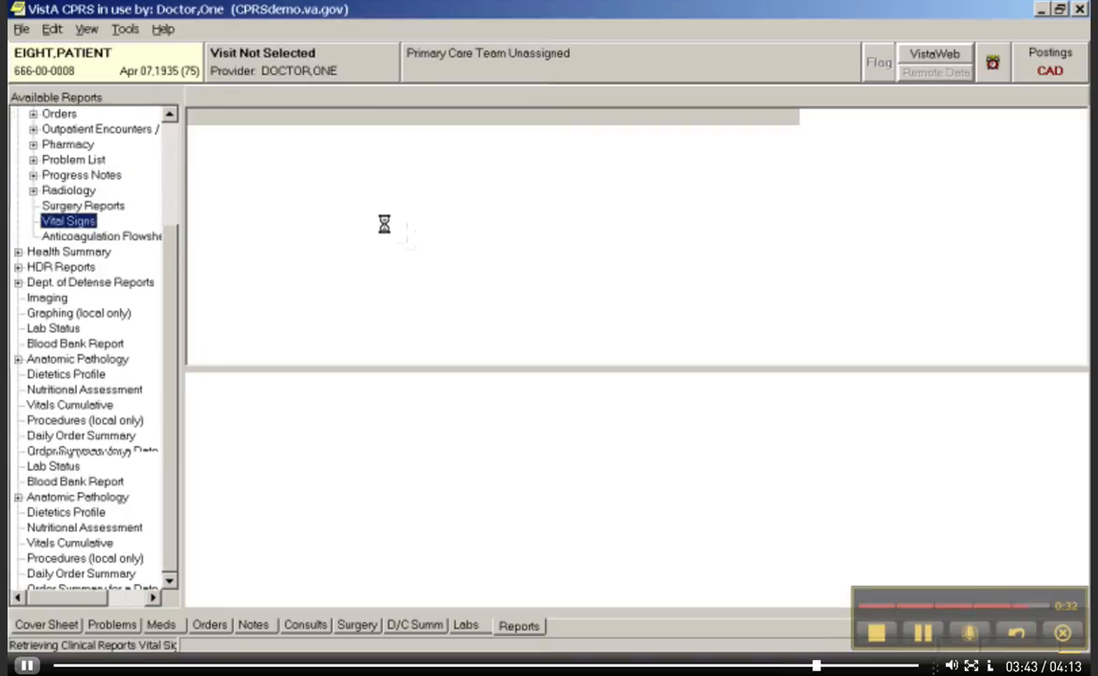
left_click(67, 219)
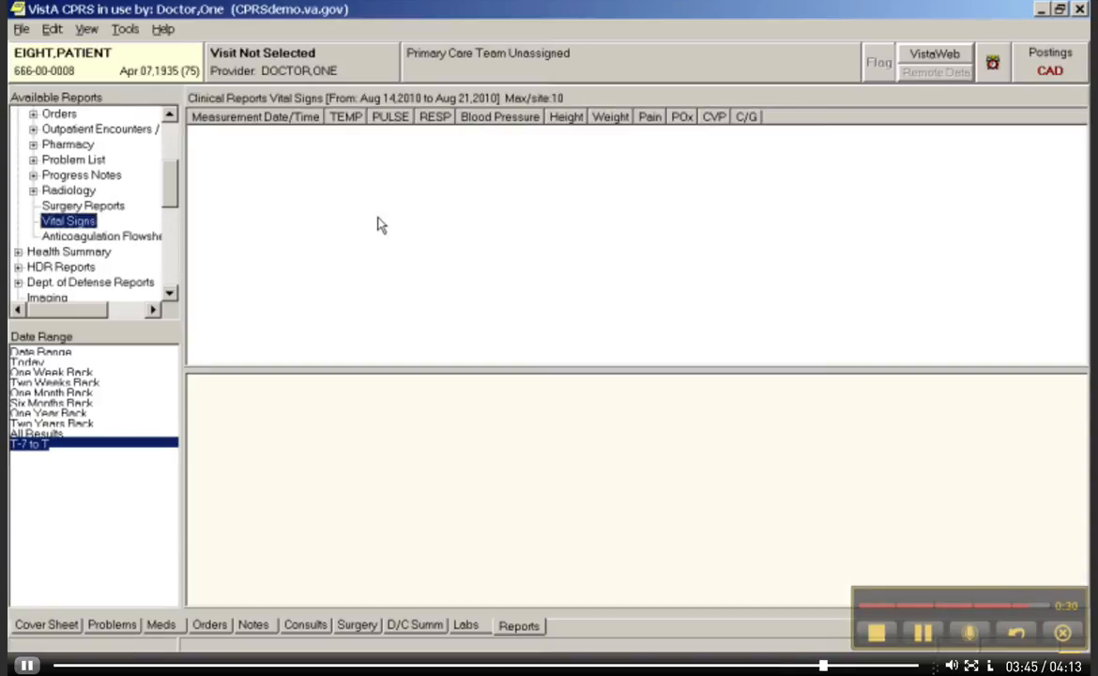
mouse_move(66, 361)
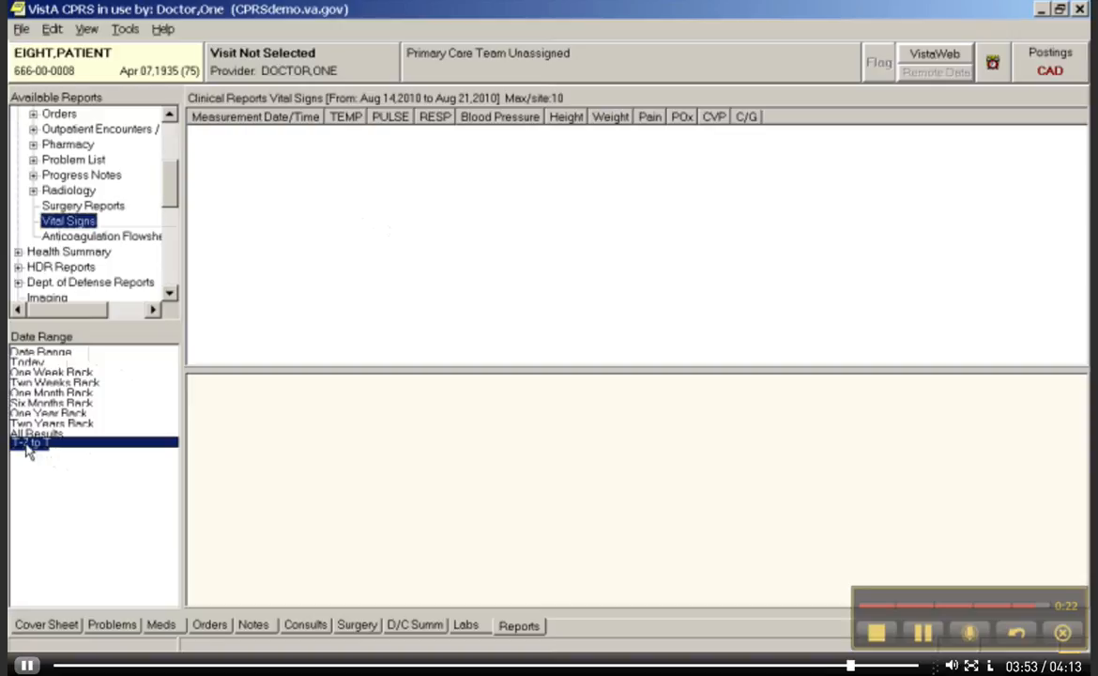
left_click(51, 393)
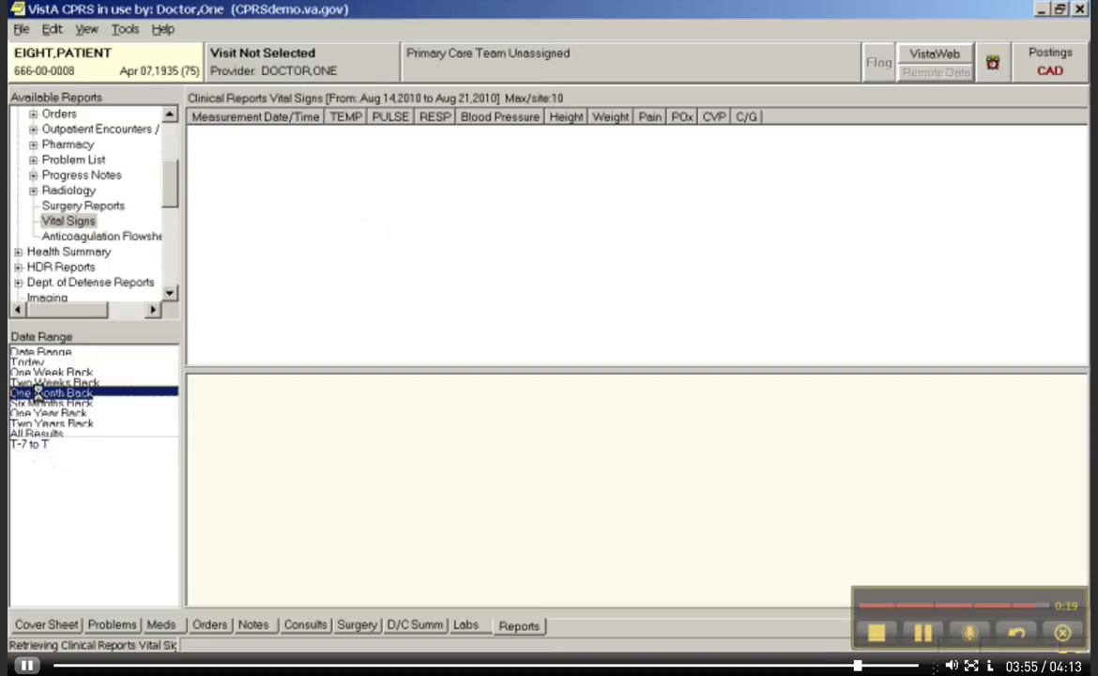
left_click(53, 391)
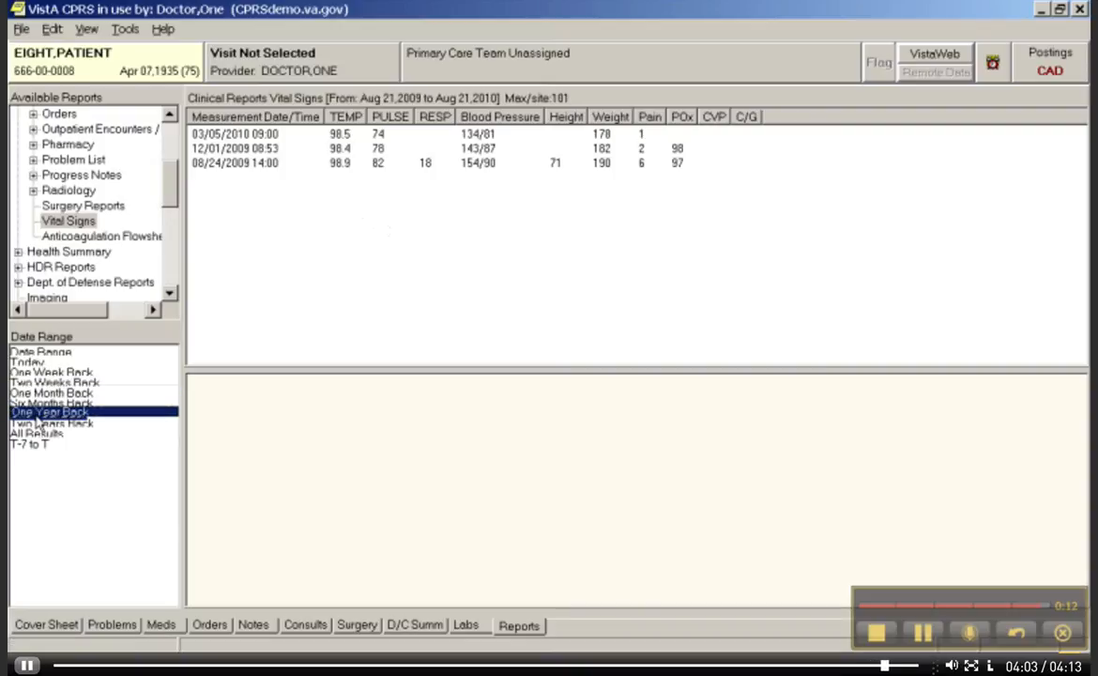
mouse_move(207, 253)
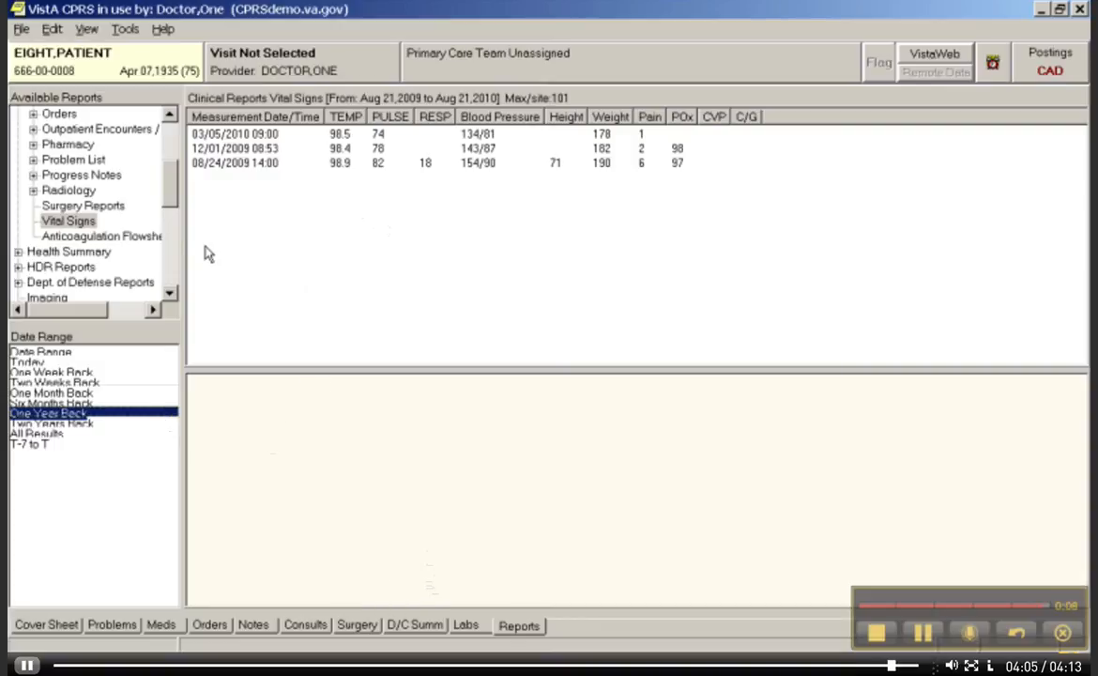
left_click(70, 251)
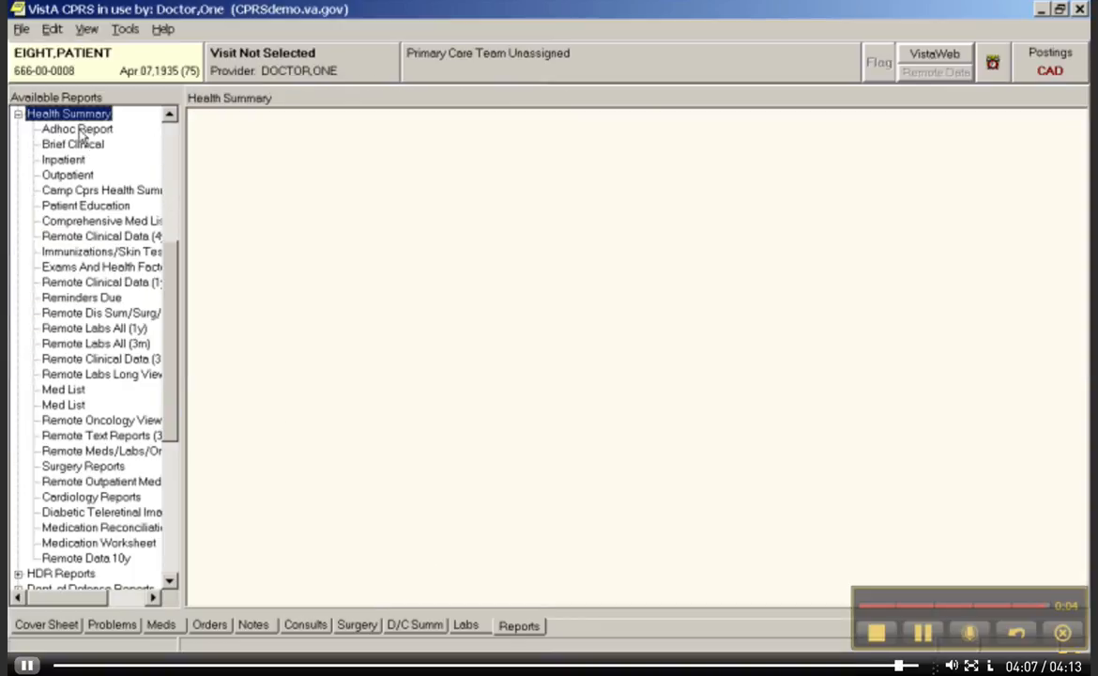